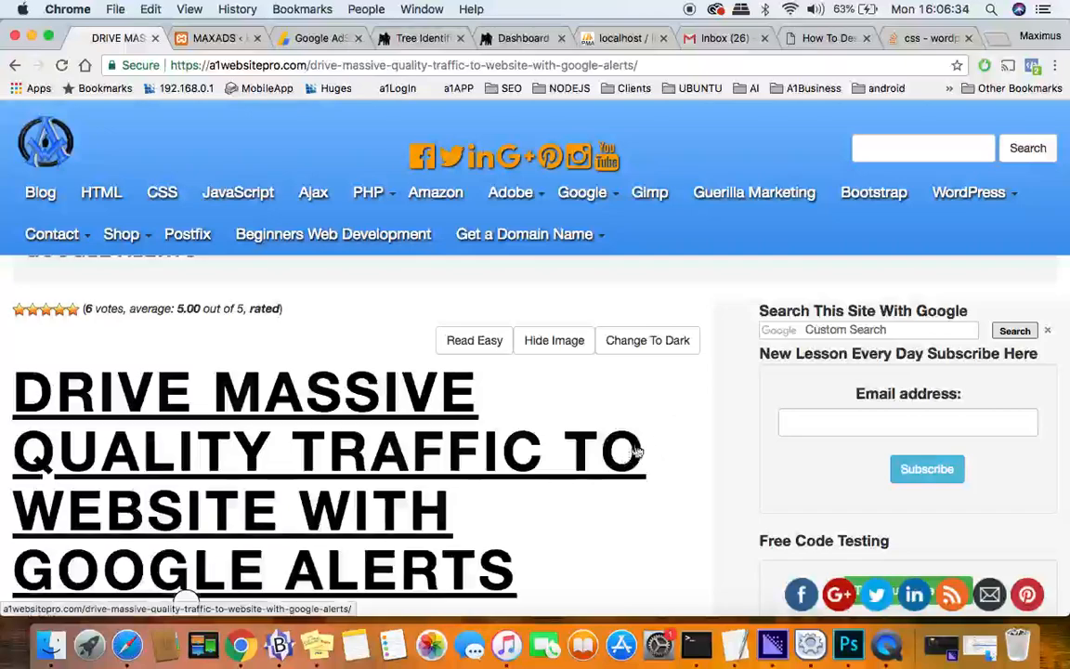
Step: Scroll down through the current page on the Epic Survival Secrets site
scroll(down, 3)
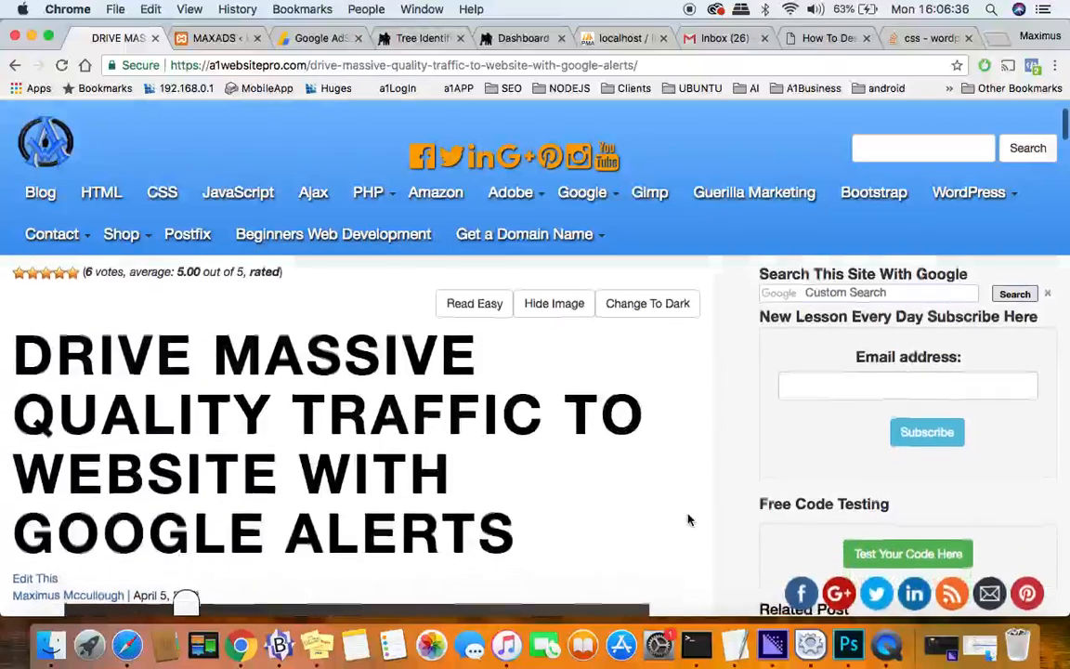
scroll(down, 3)
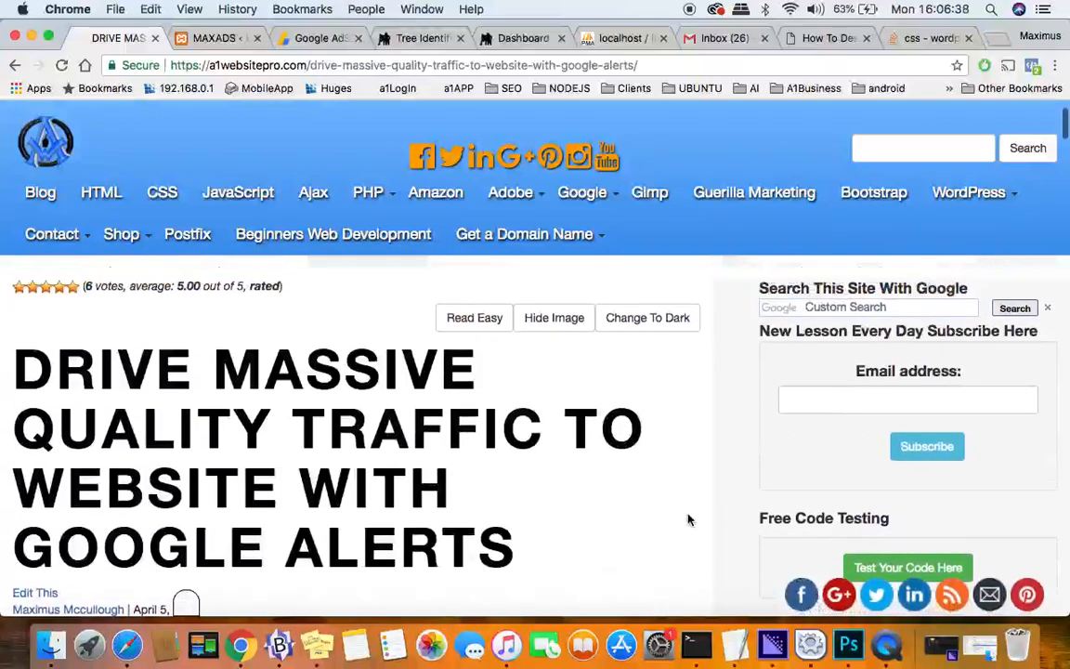
scroll(down, 3)
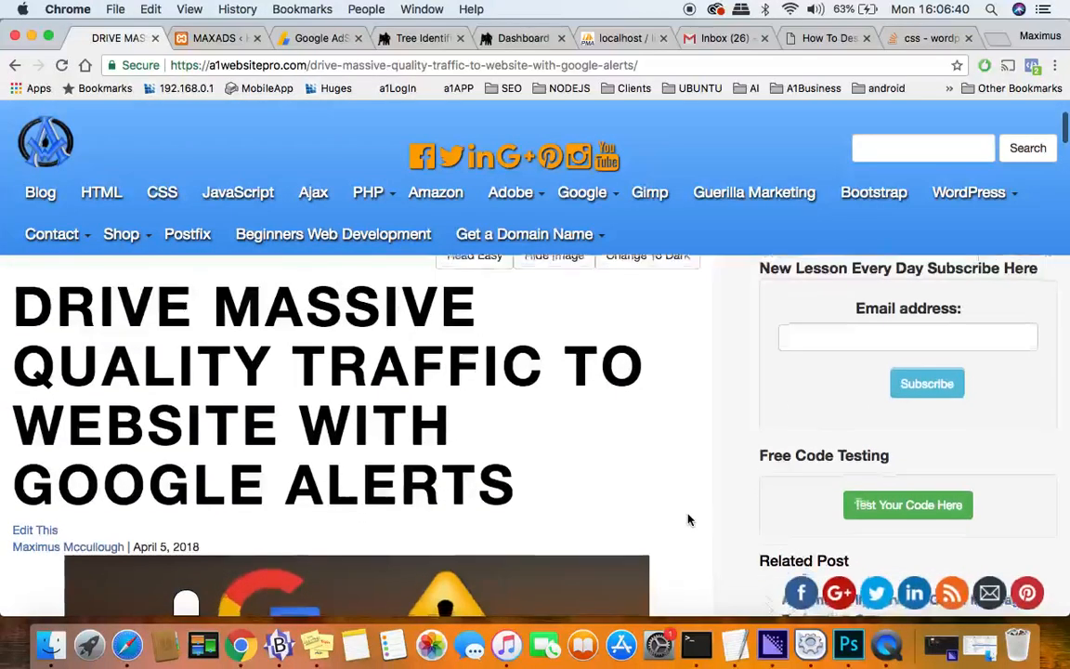
scroll(down, 3)
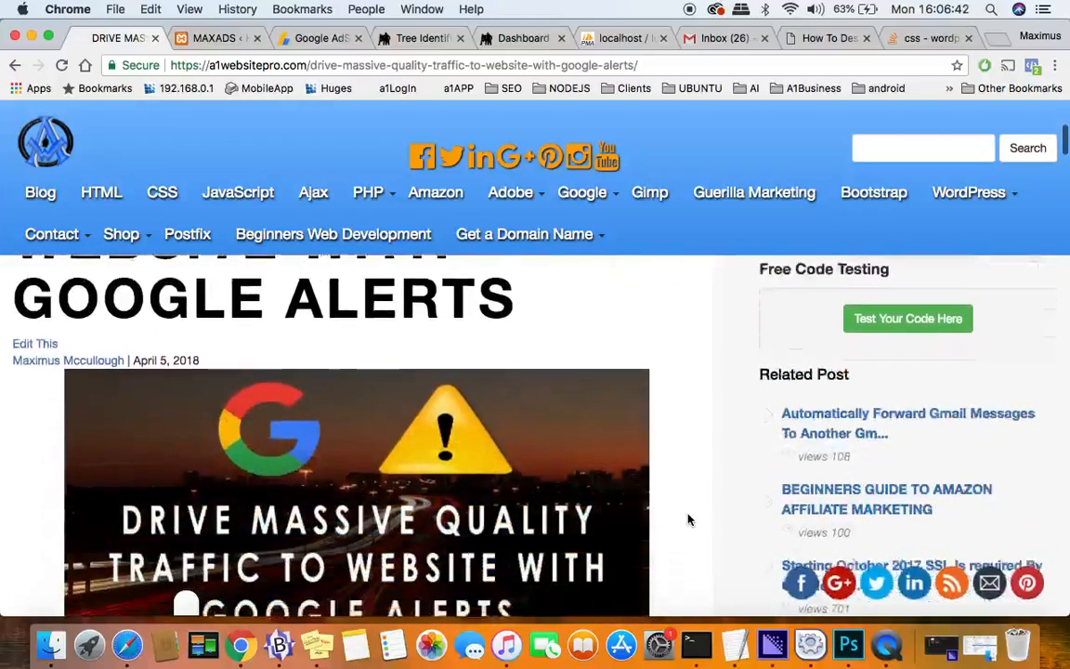
scroll(down, 3)
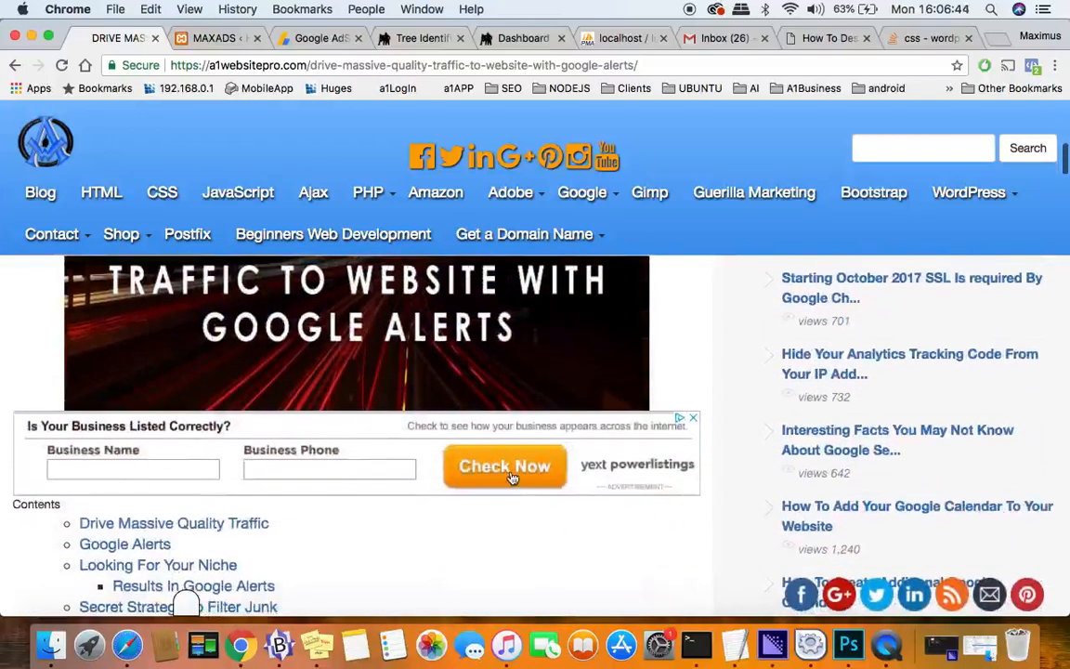
scroll(down, 3)
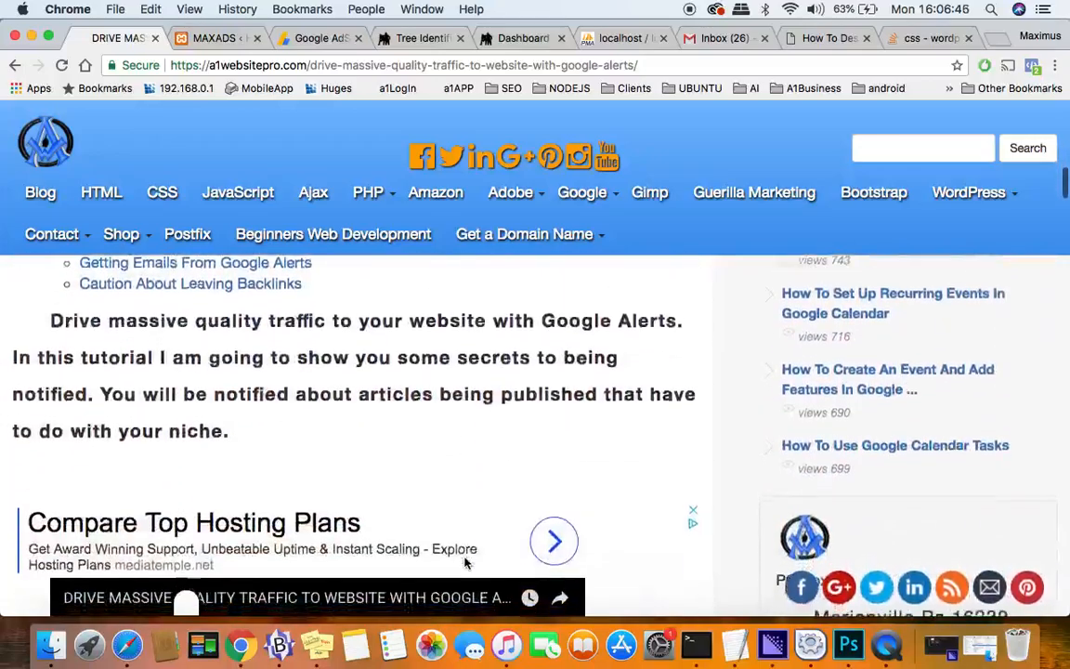
scroll(down, 3)
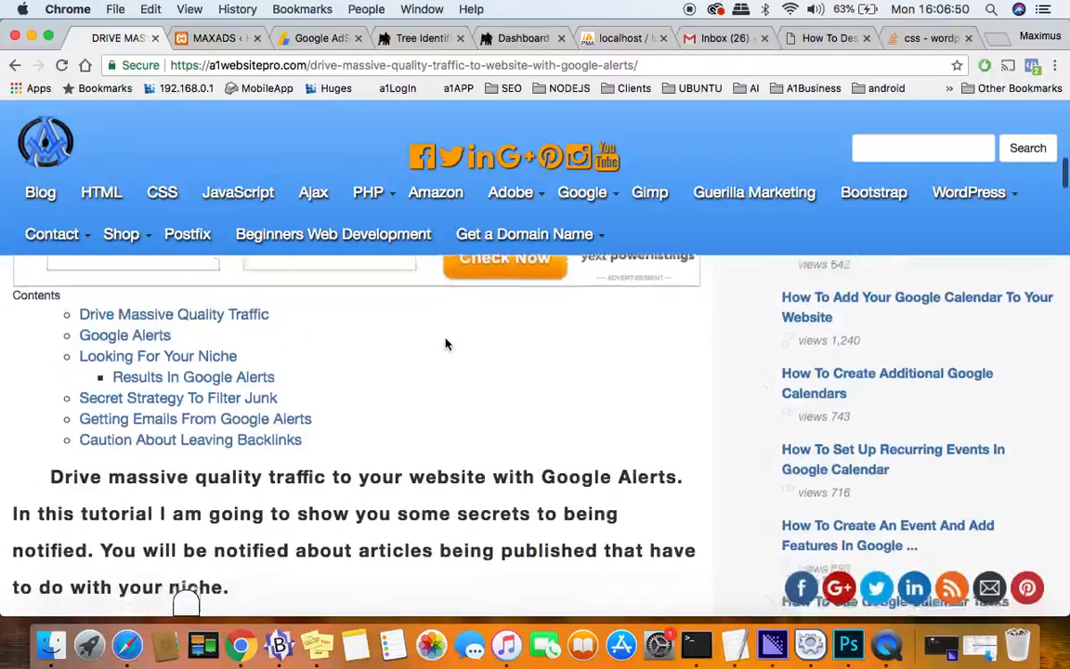
scroll(down, 3)
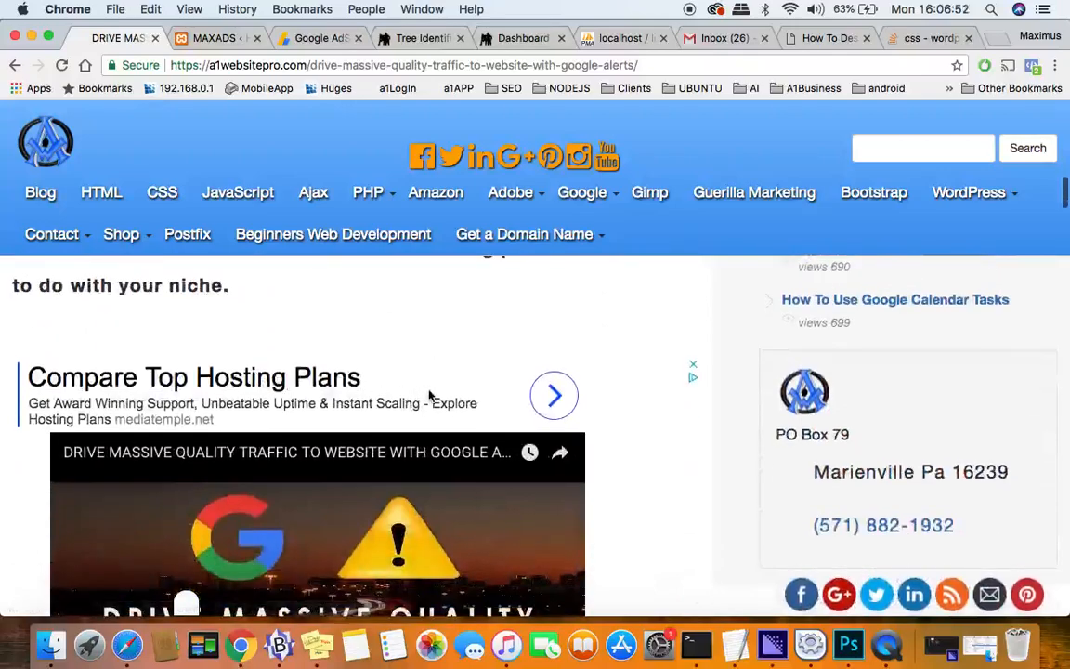
scroll(down, 3)
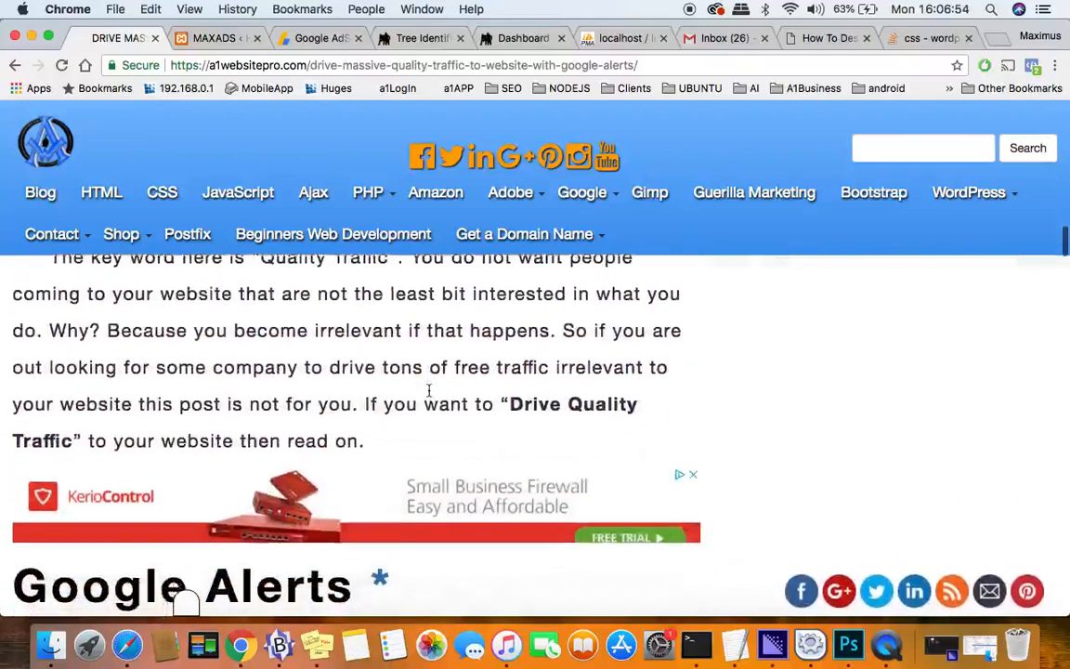
scroll(down, 3)
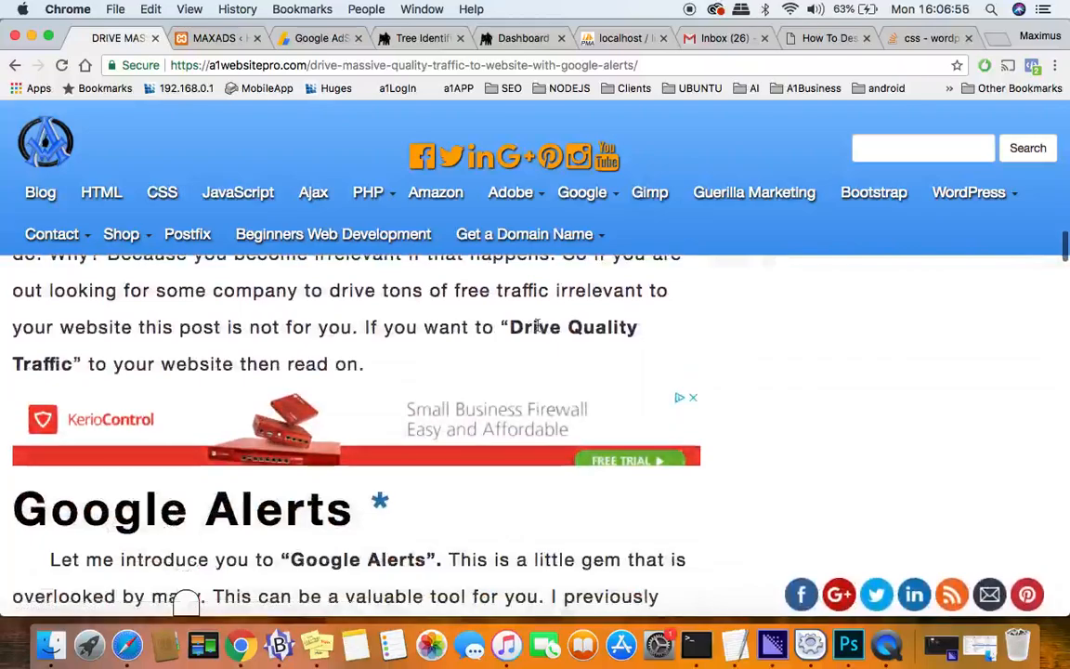
scroll(down, 3)
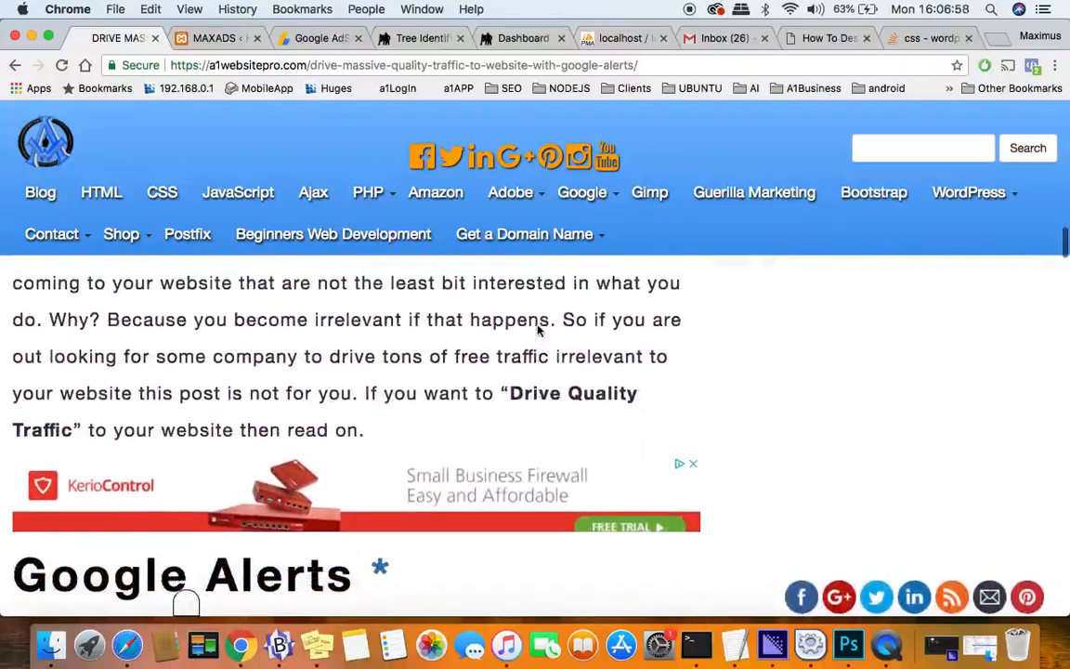
scroll(down, 3)
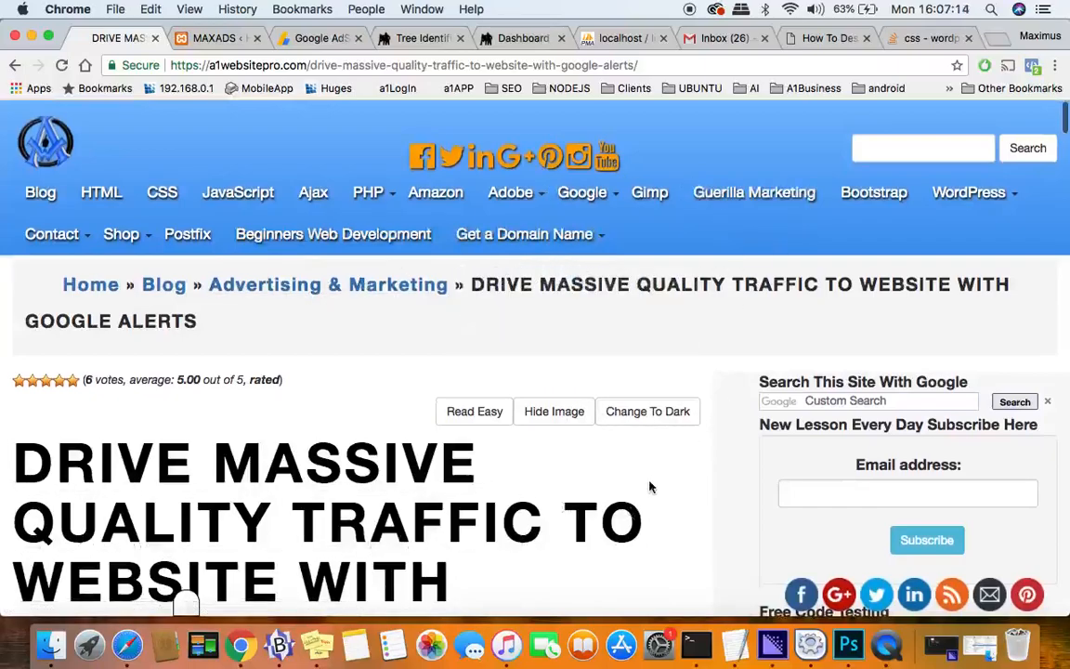
scroll(down, 3)
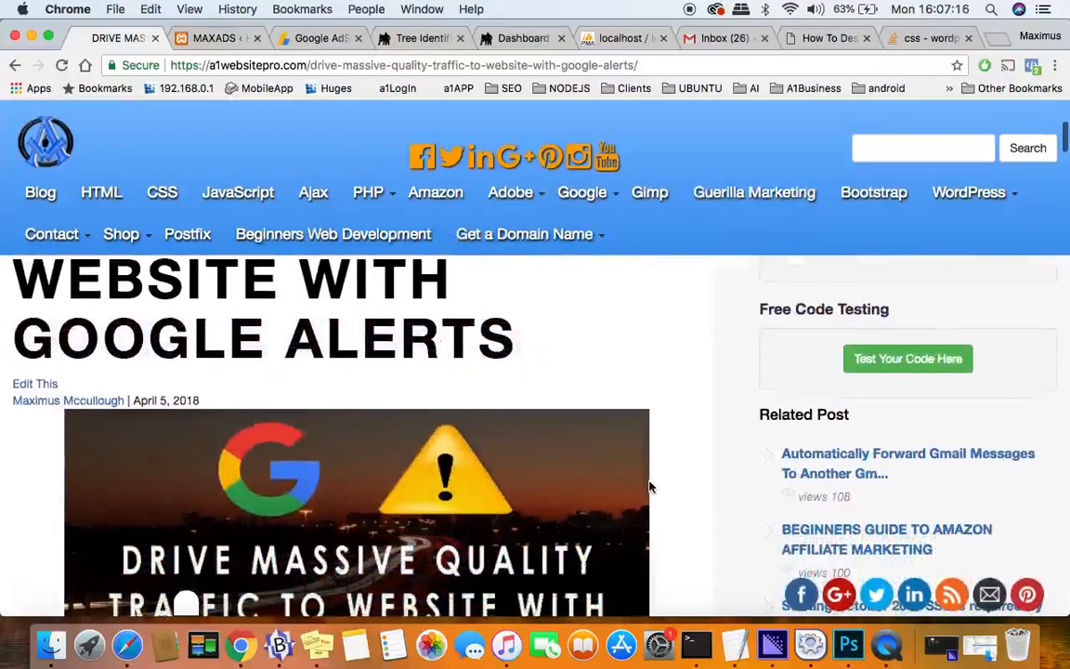
scroll(down, 3)
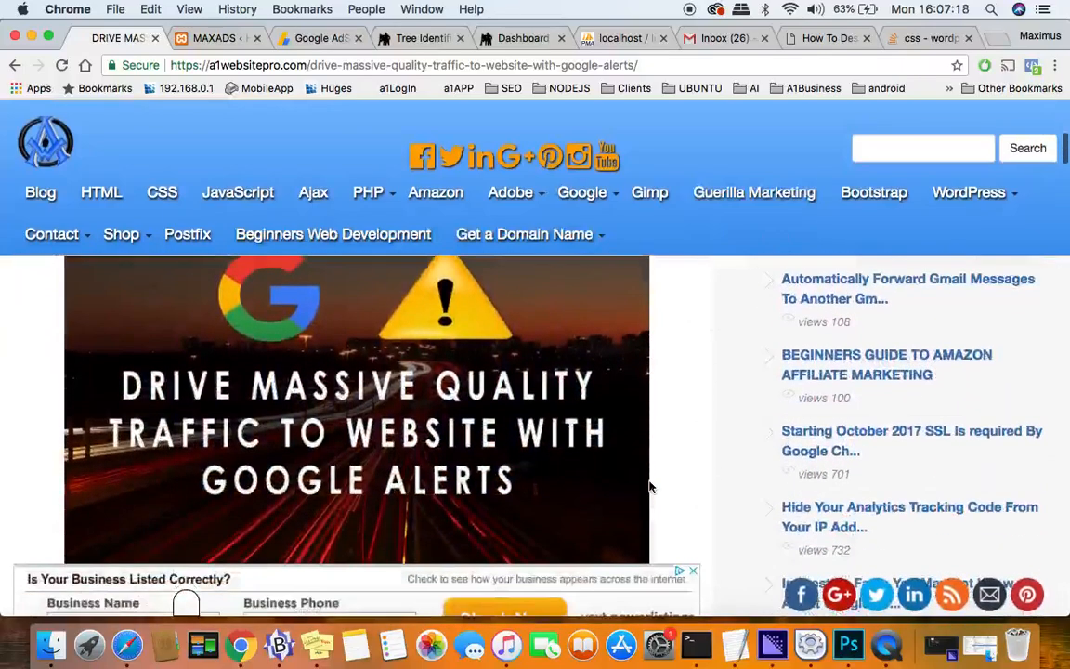
scroll(down, 3)
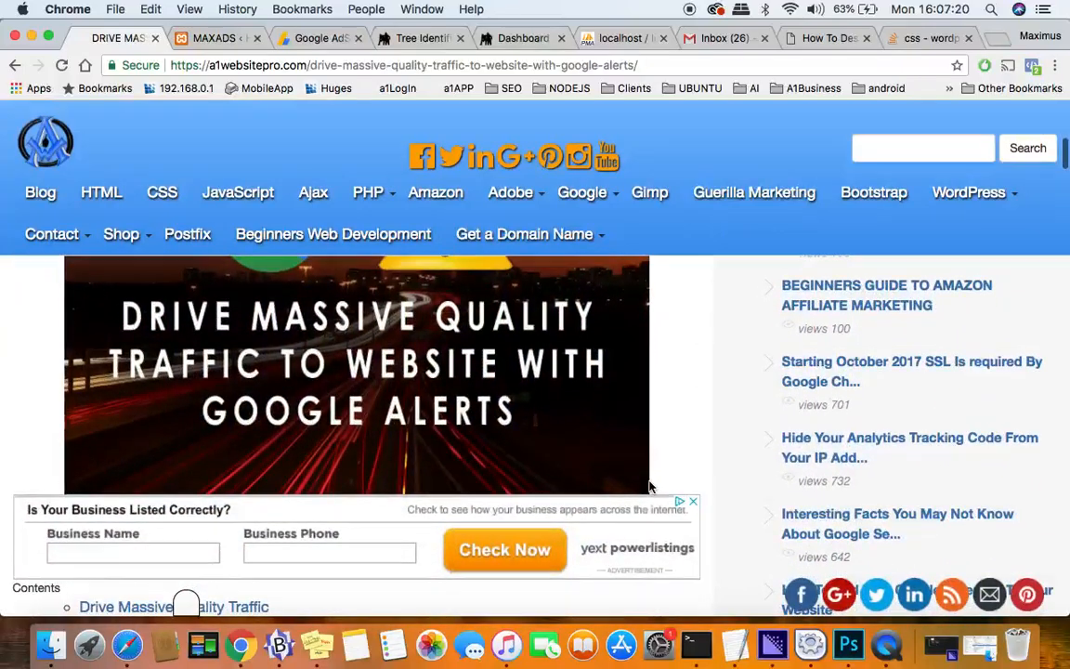
scroll(down, 3)
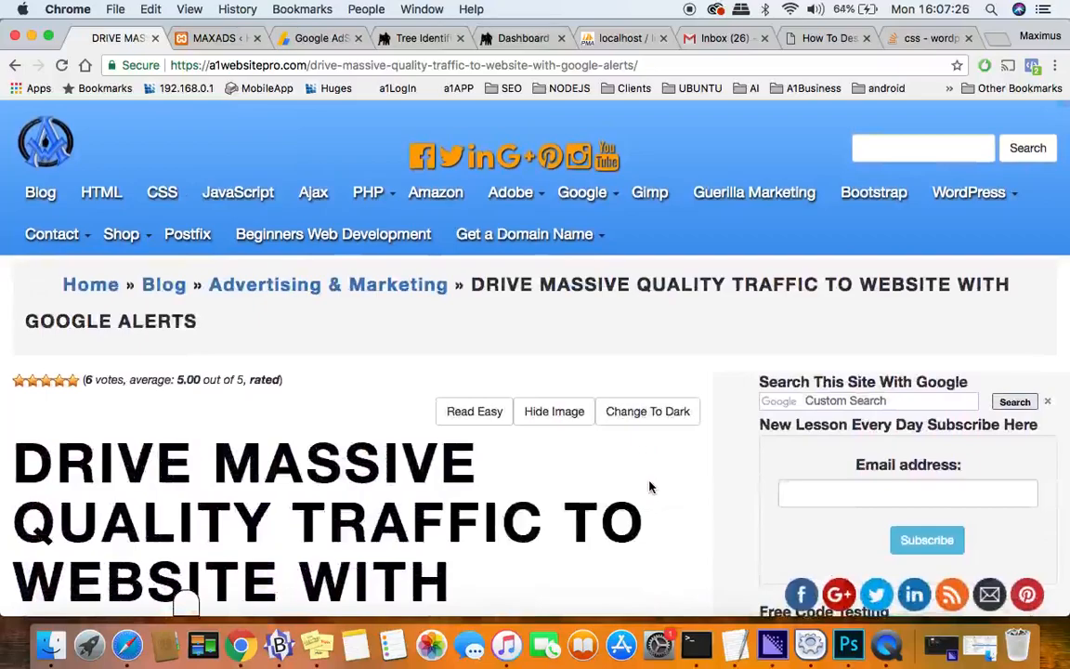
Step: Review the Tree Identification post, then switch to the site's WordPress admin dashboard
click(418, 37)
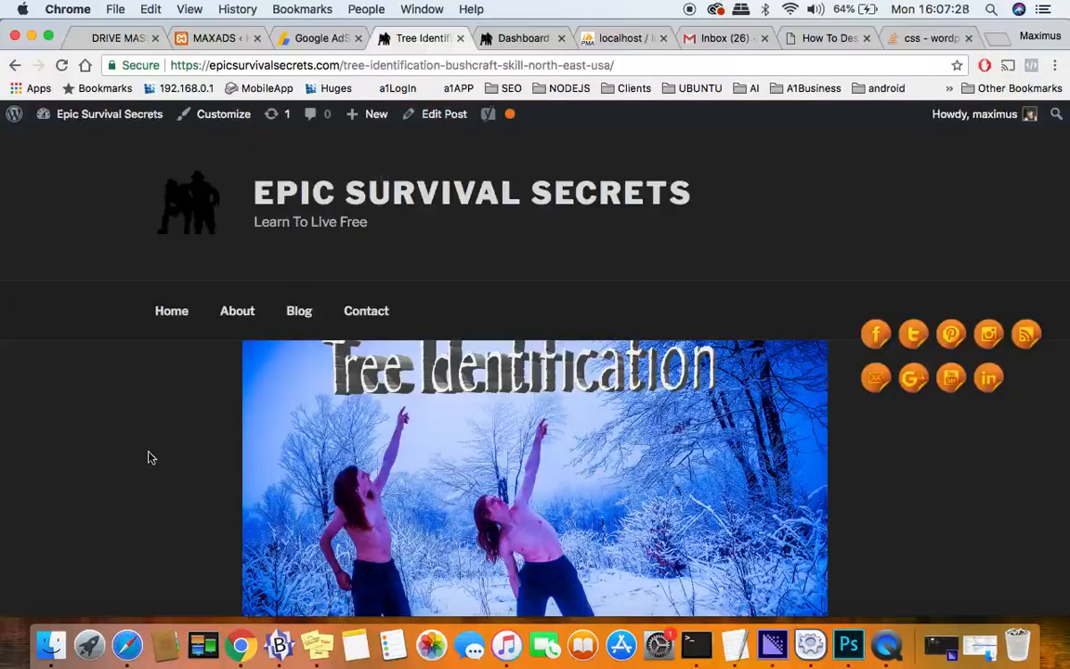
scroll(down, 3)
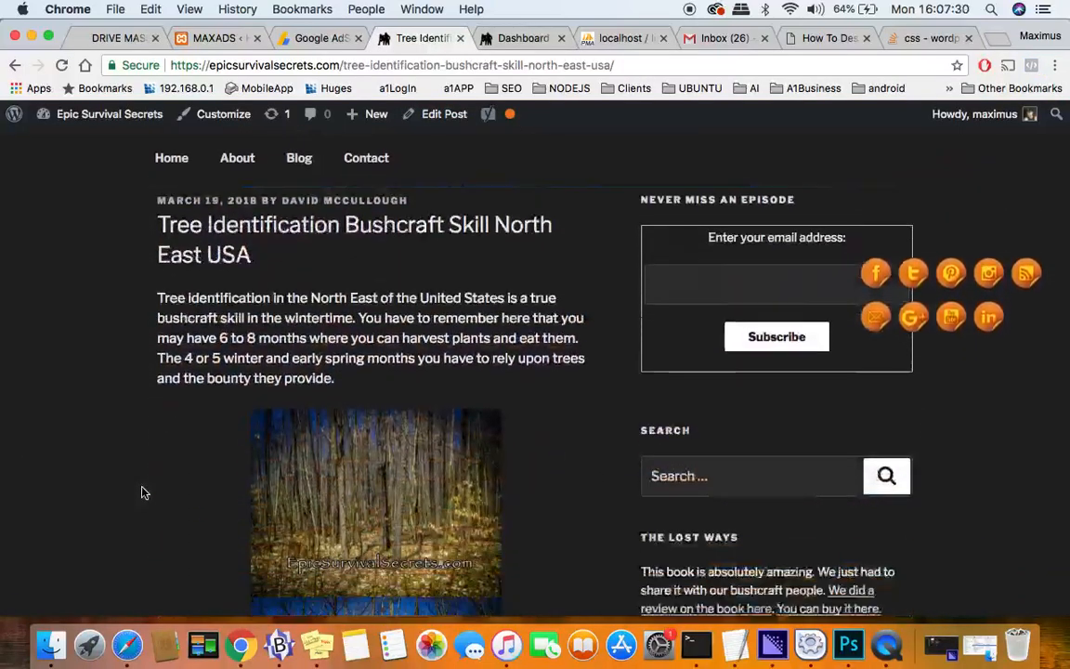
scroll(down, 3)
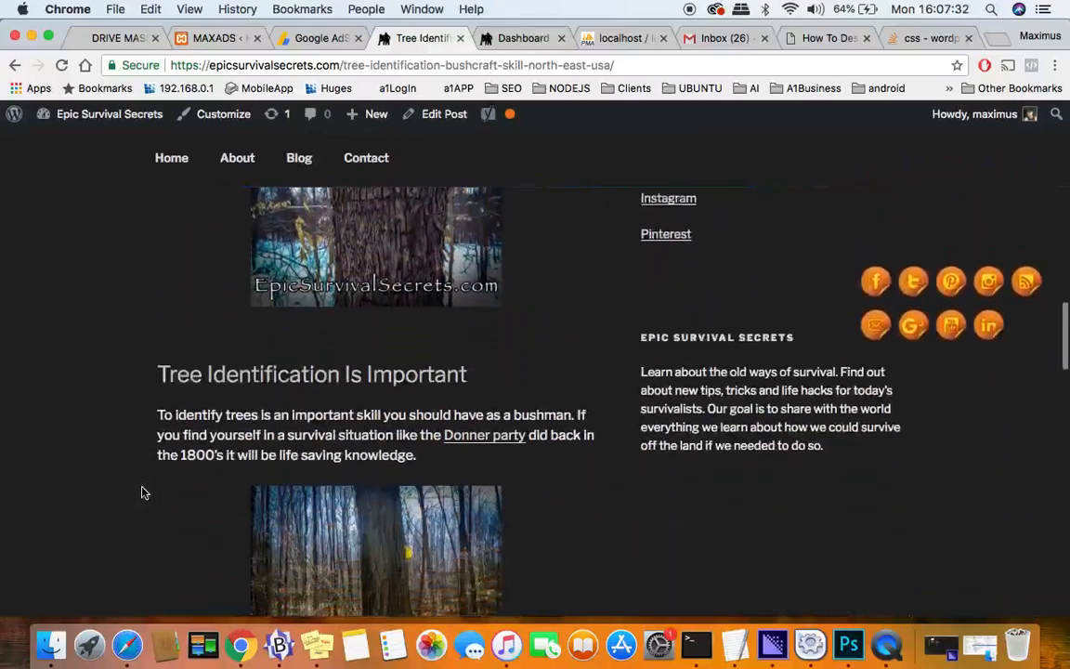
scroll(down, 3)
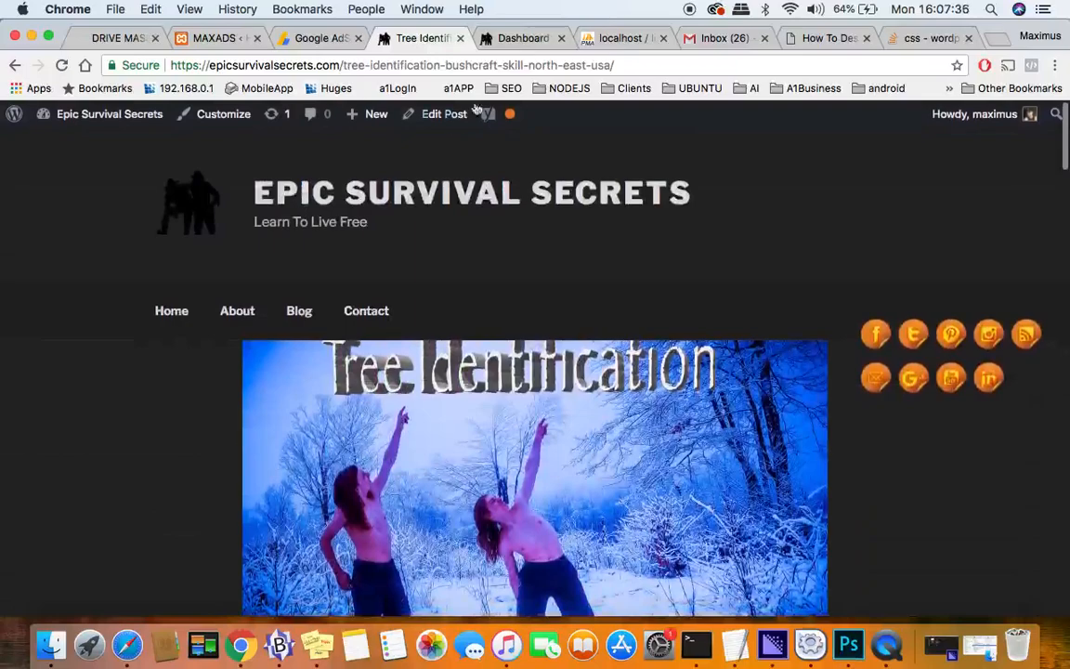
click(524, 38)
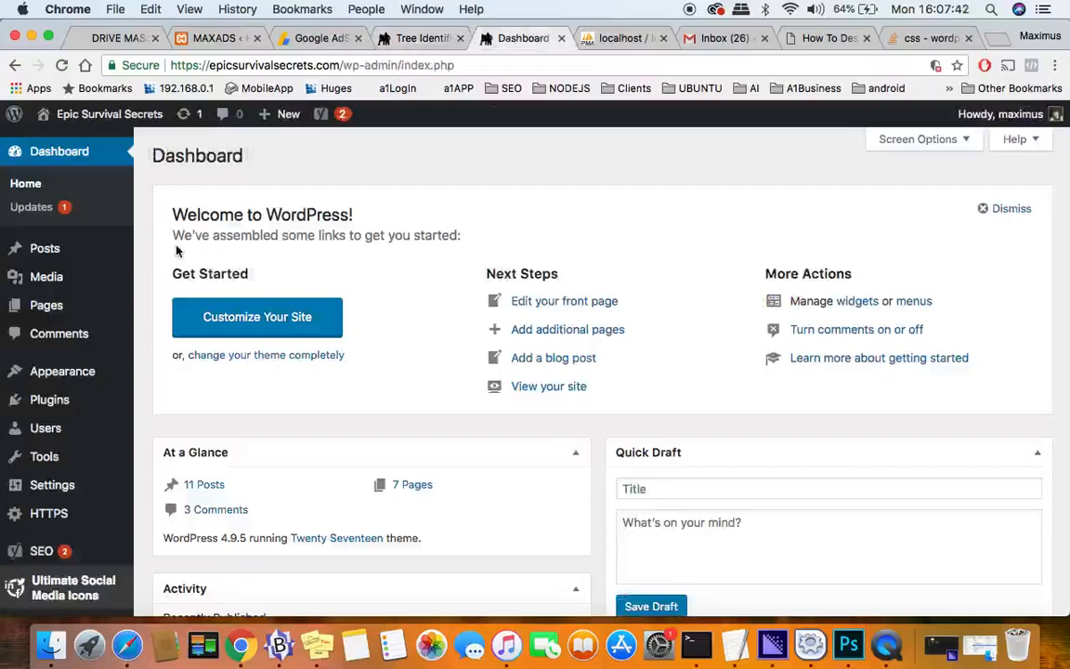
mouse_move(48, 398)
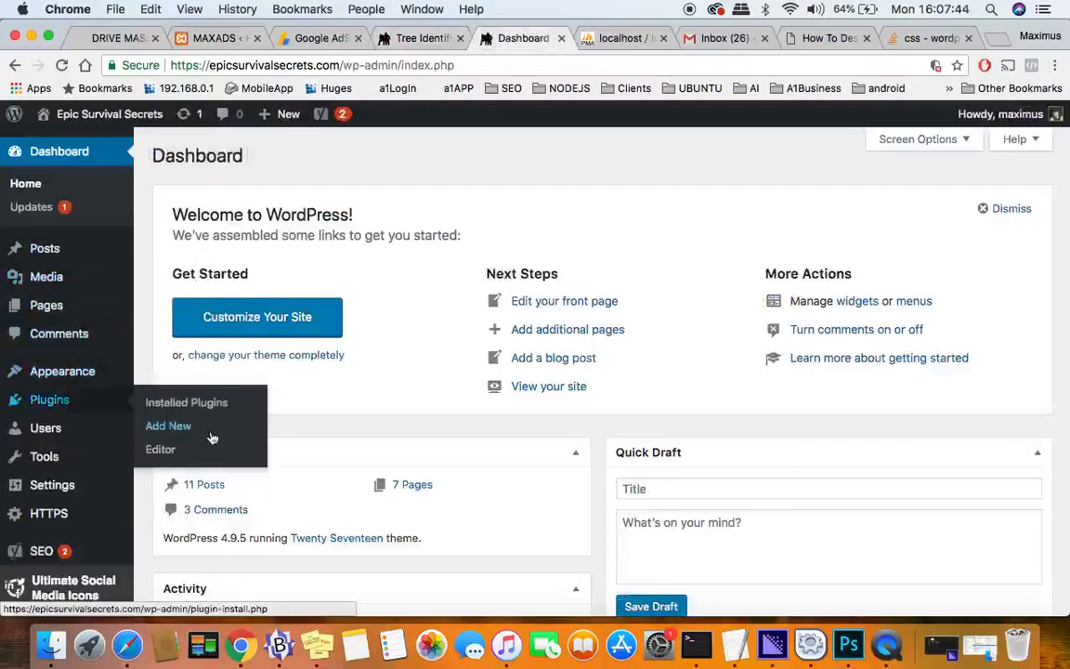
Step: Start a plugin upload and choose the adsensebymax.zip file from the computer
click(167, 426)
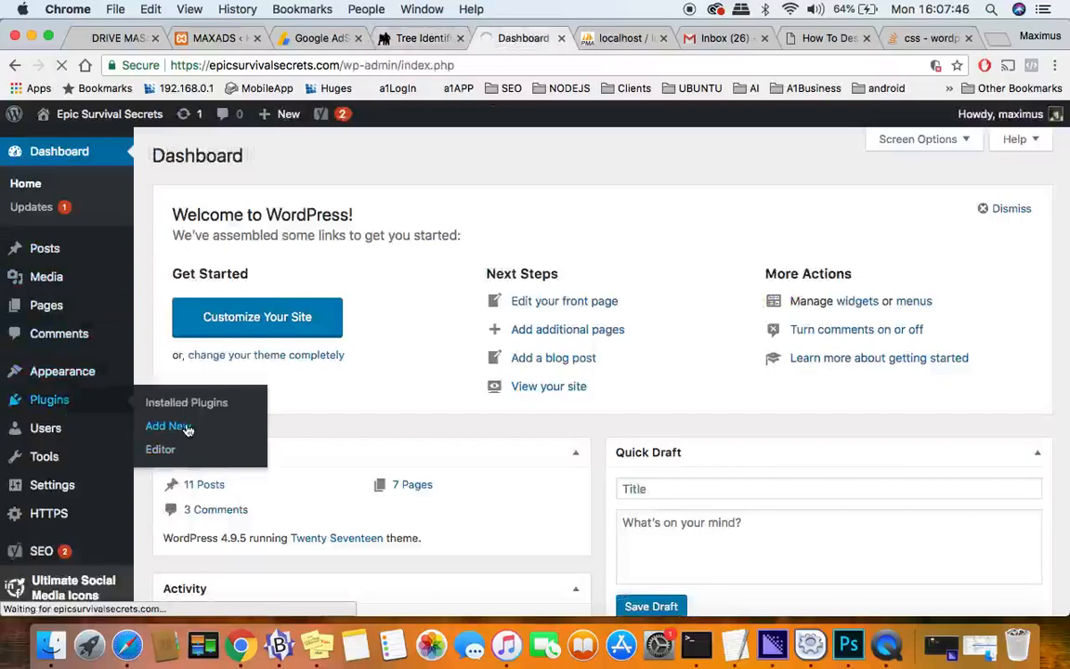
click(167, 426)
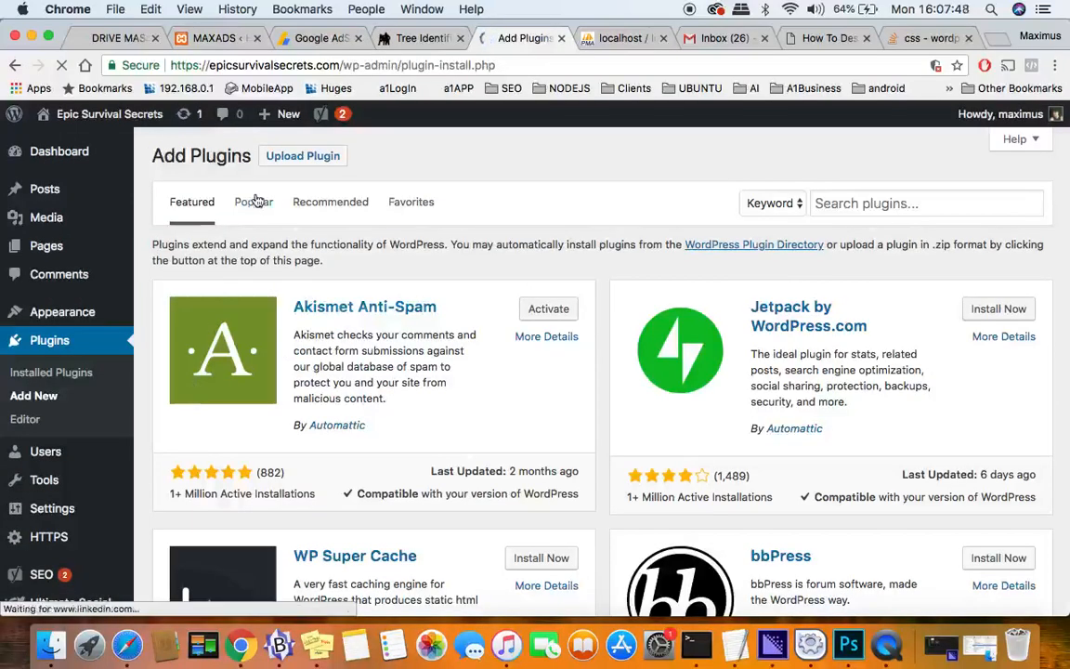
click(303, 156)
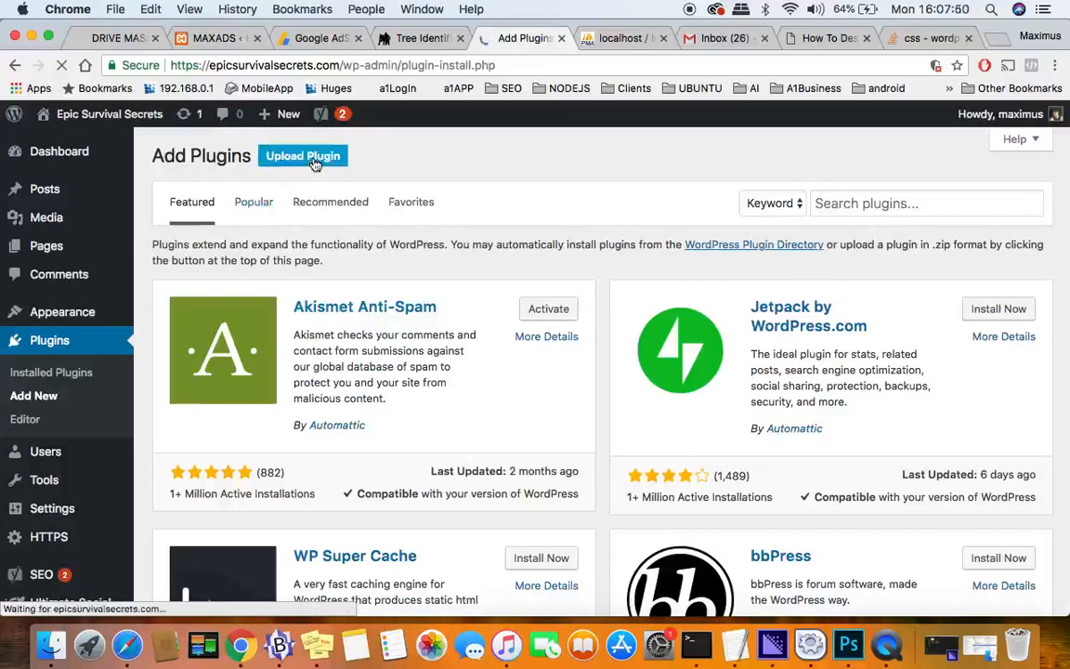
click(303, 156)
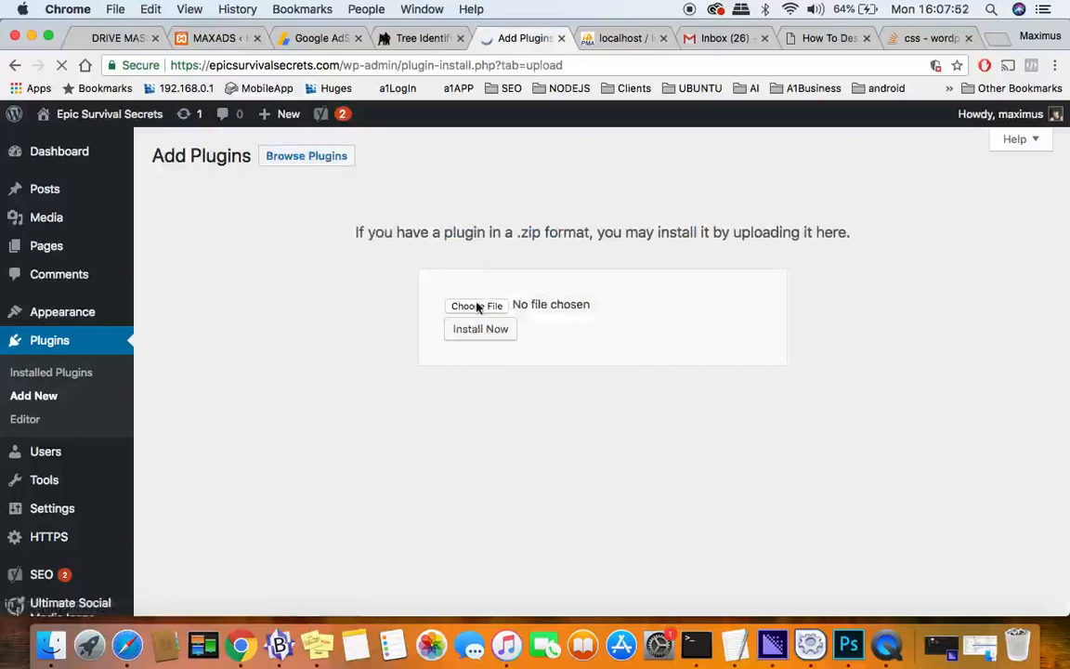
click(475, 305)
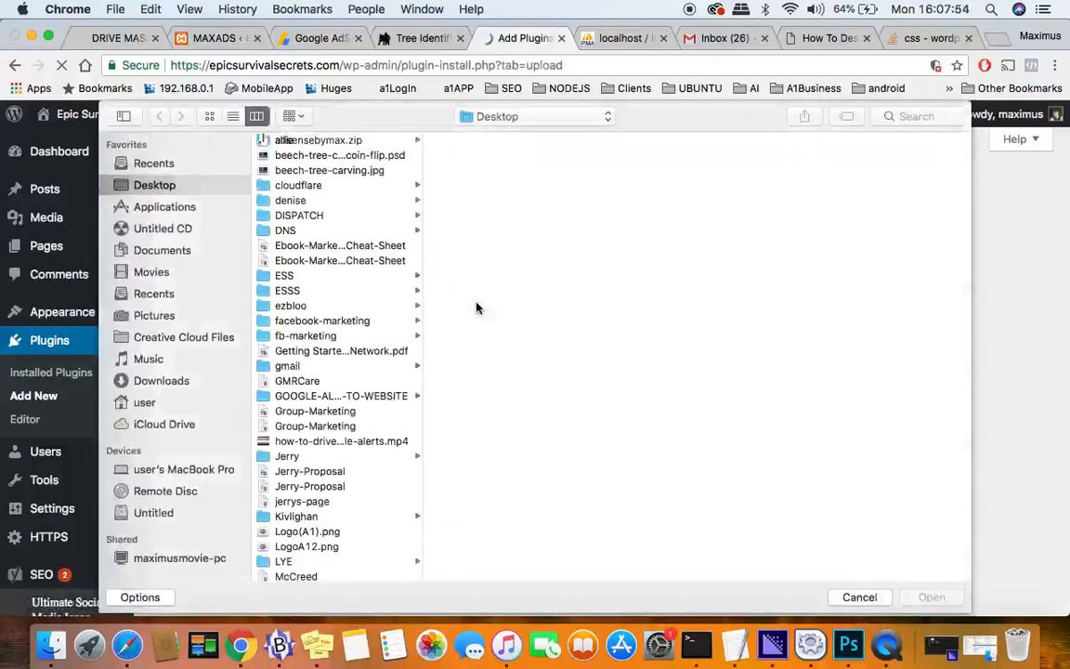
click(318, 139)
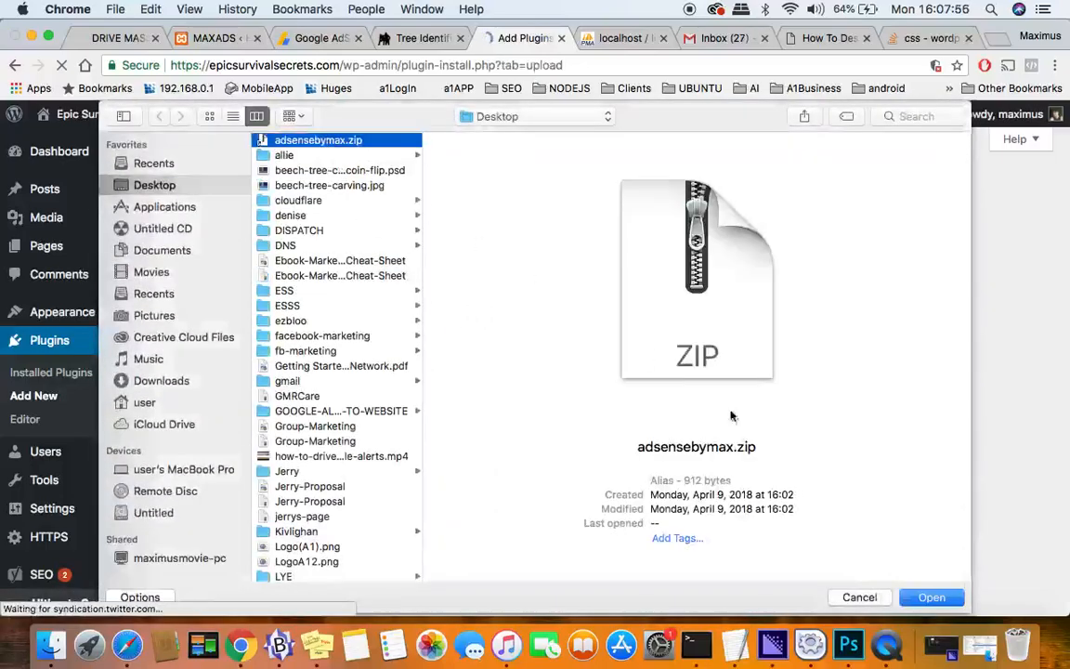
click(931, 598)
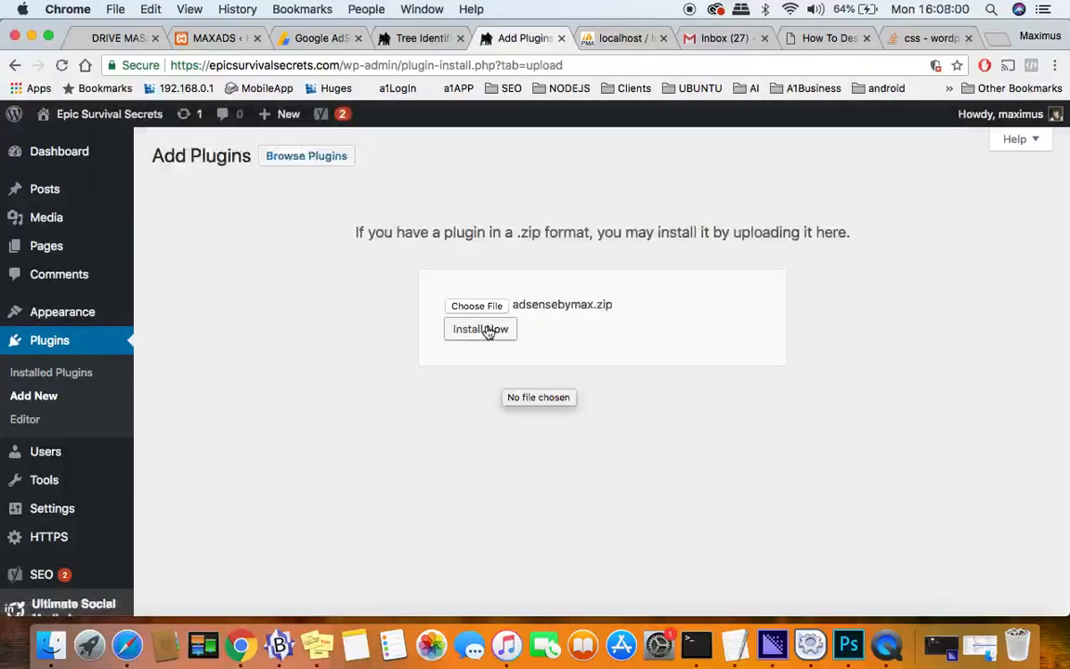
Step: Install the Adsense By Max plugin from the zip and activate it
click(480, 329)
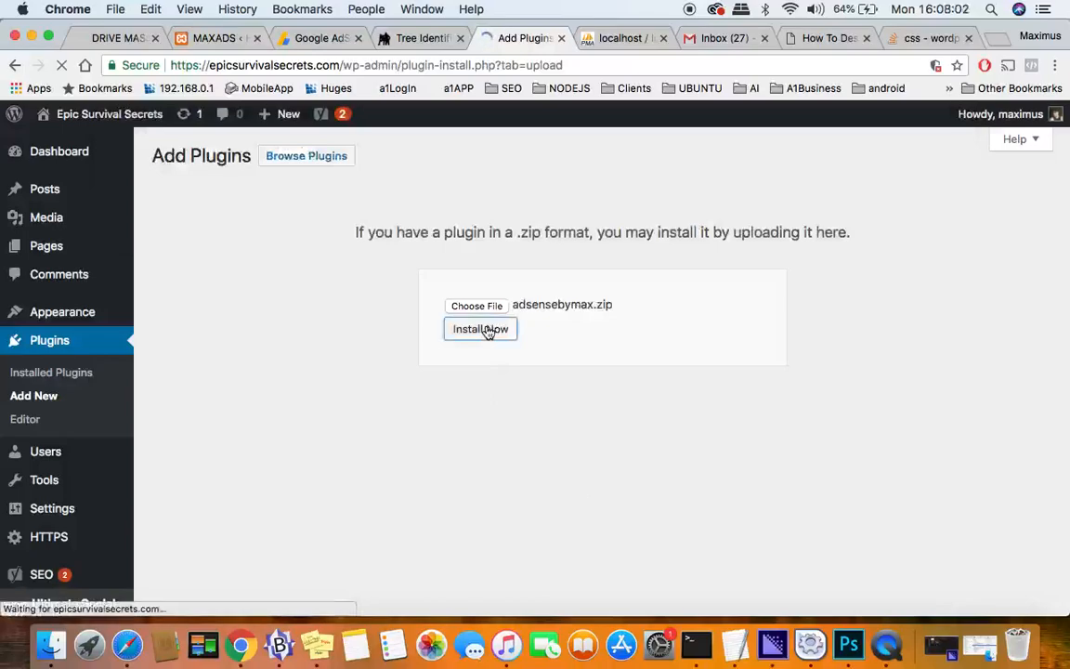
click(480, 329)
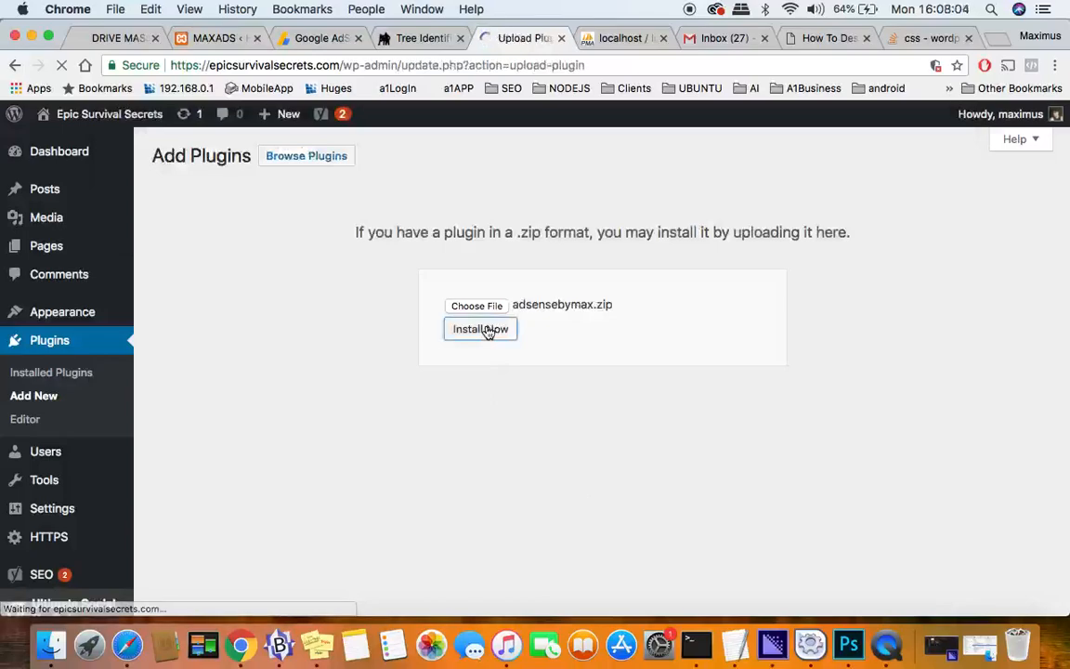
click(480, 329)
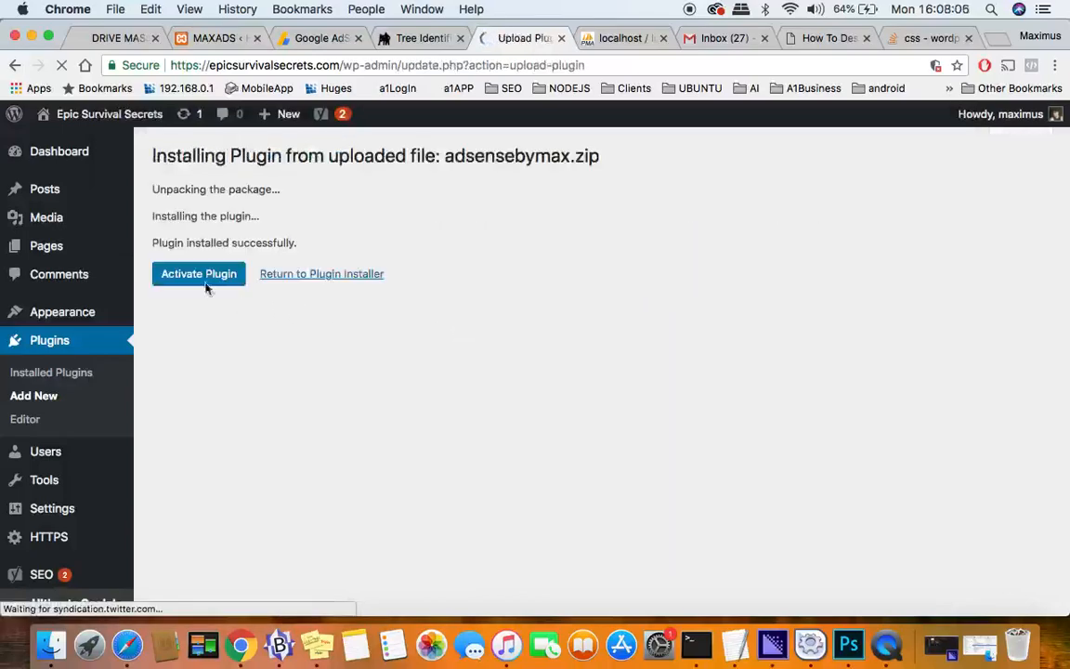
click(197, 273)
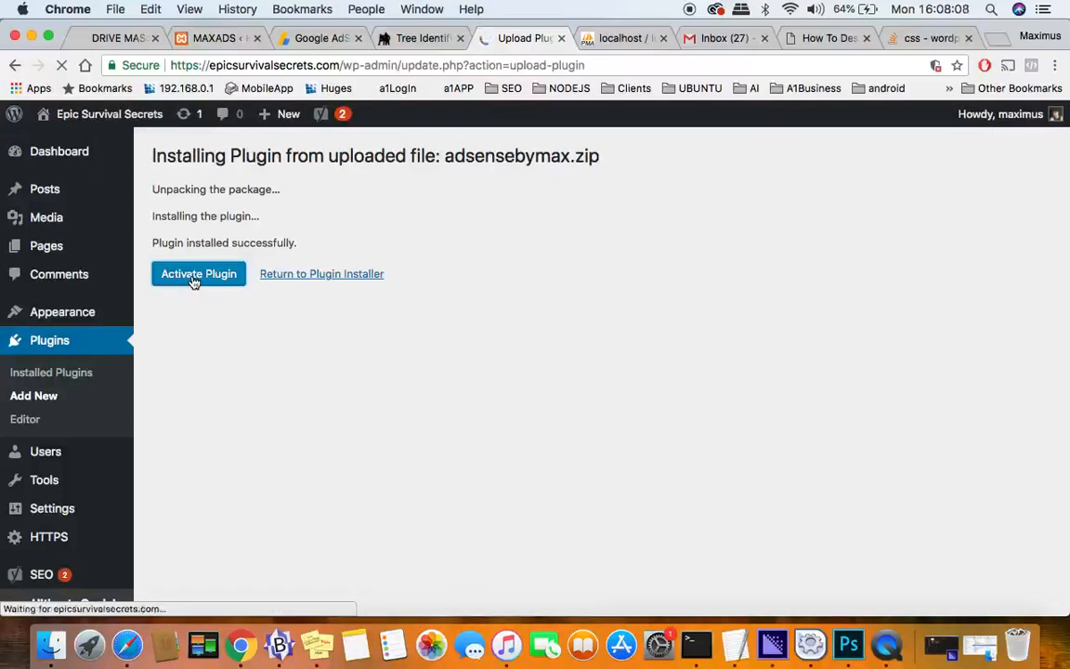
click(197, 273)
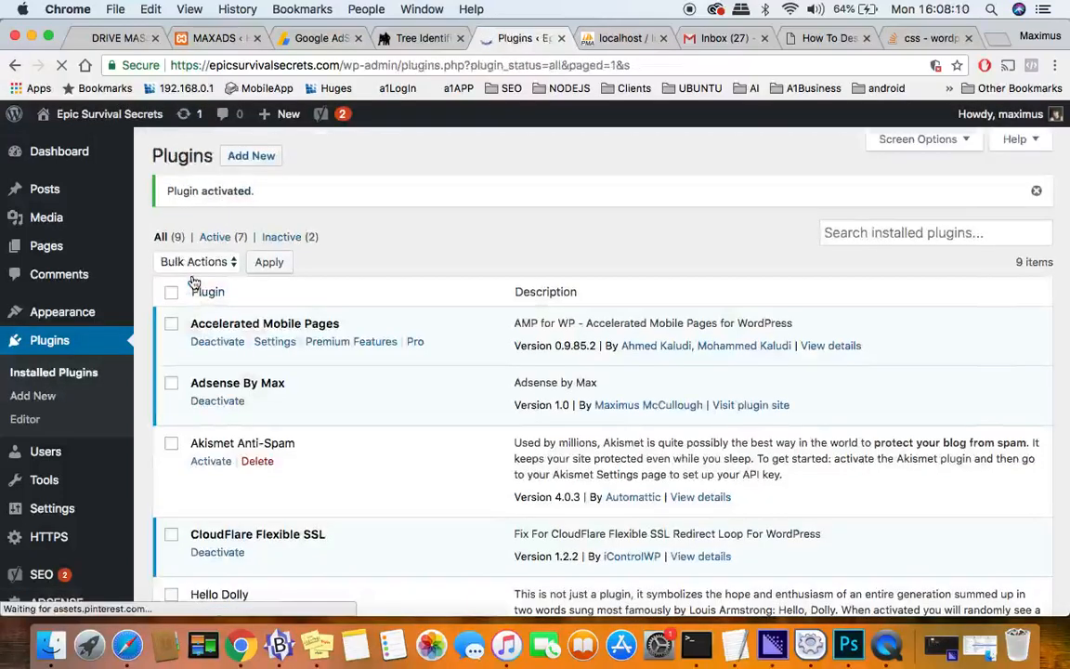
Step: Go to the ADSENSE admin page and focus the Data Ad Format field showing auto
scroll(down, 3)
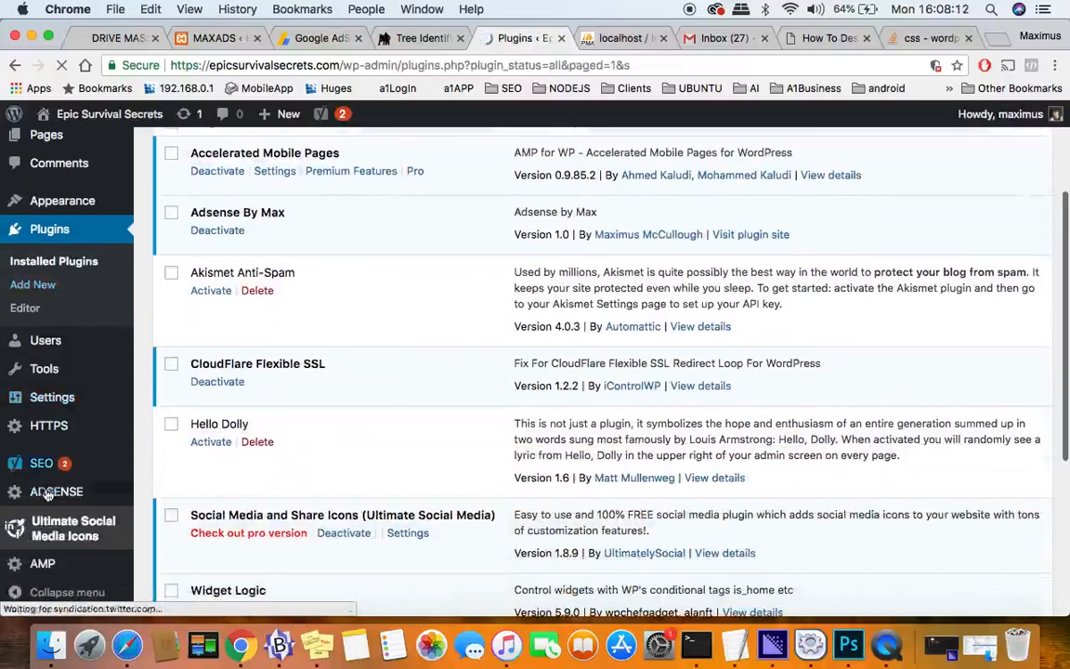
mouse_move(55, 490)
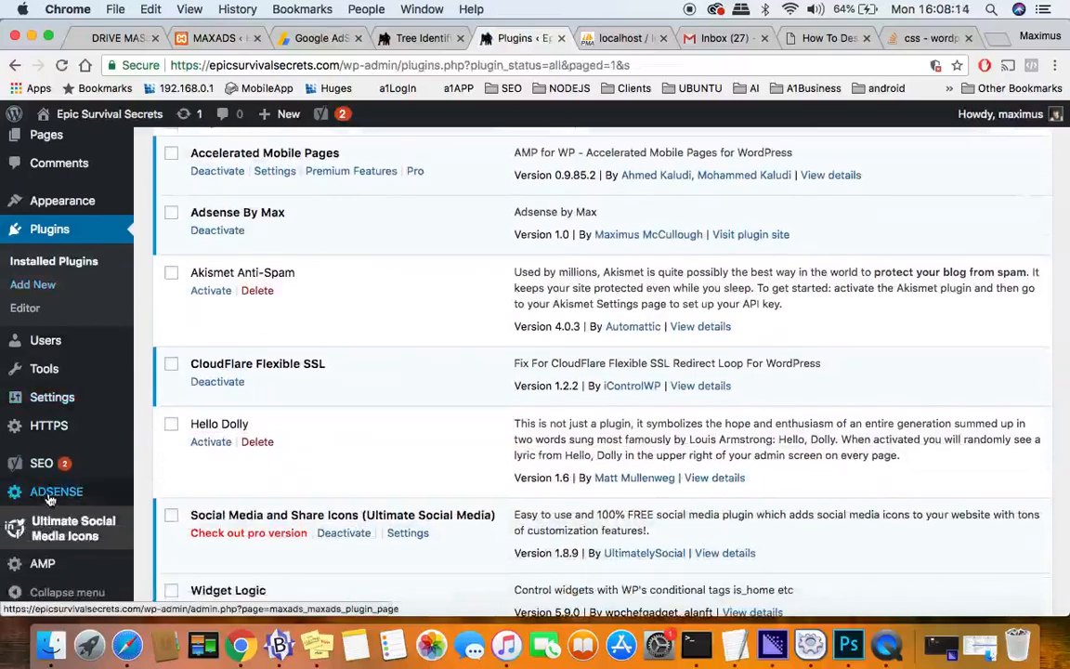
click(56, 491)
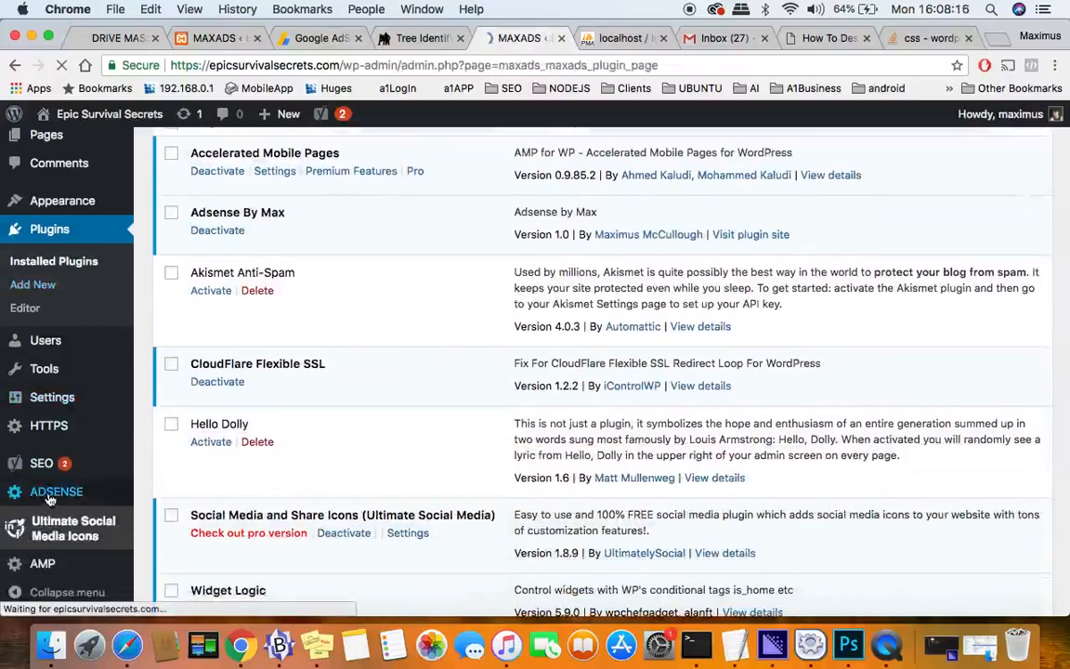
click(55, 491)
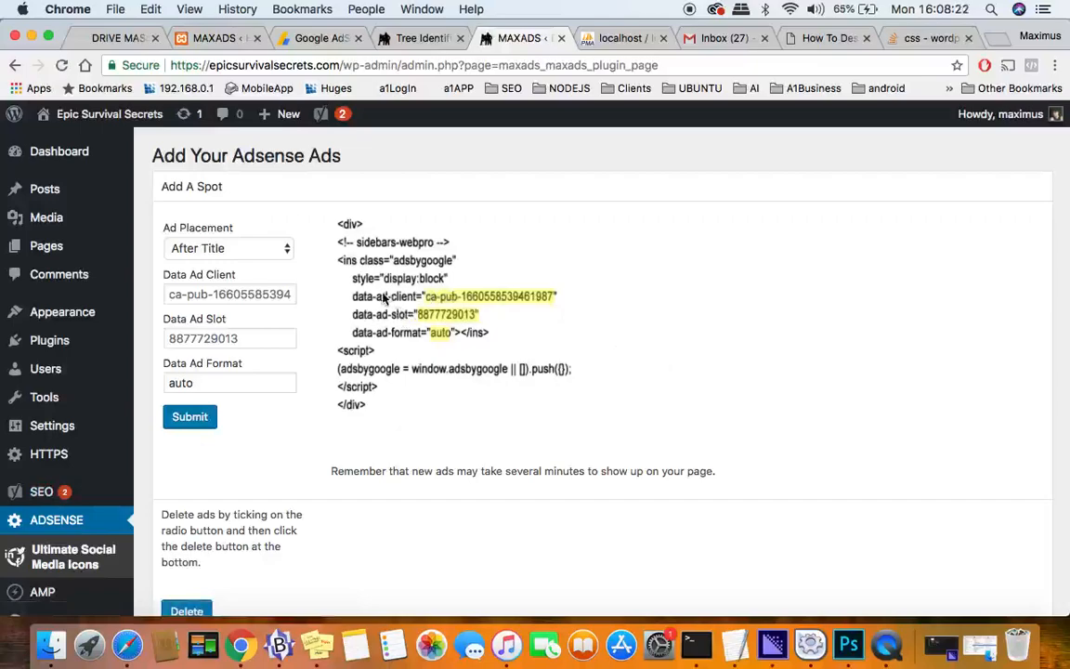
mouse_move(438, 312)
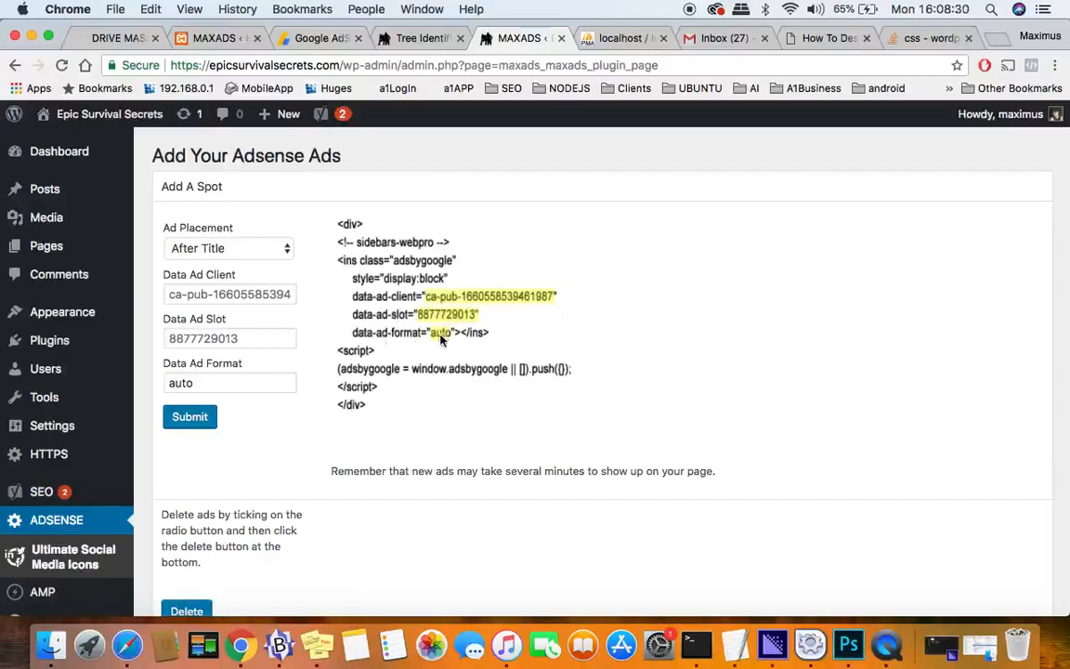
click(230, 383)
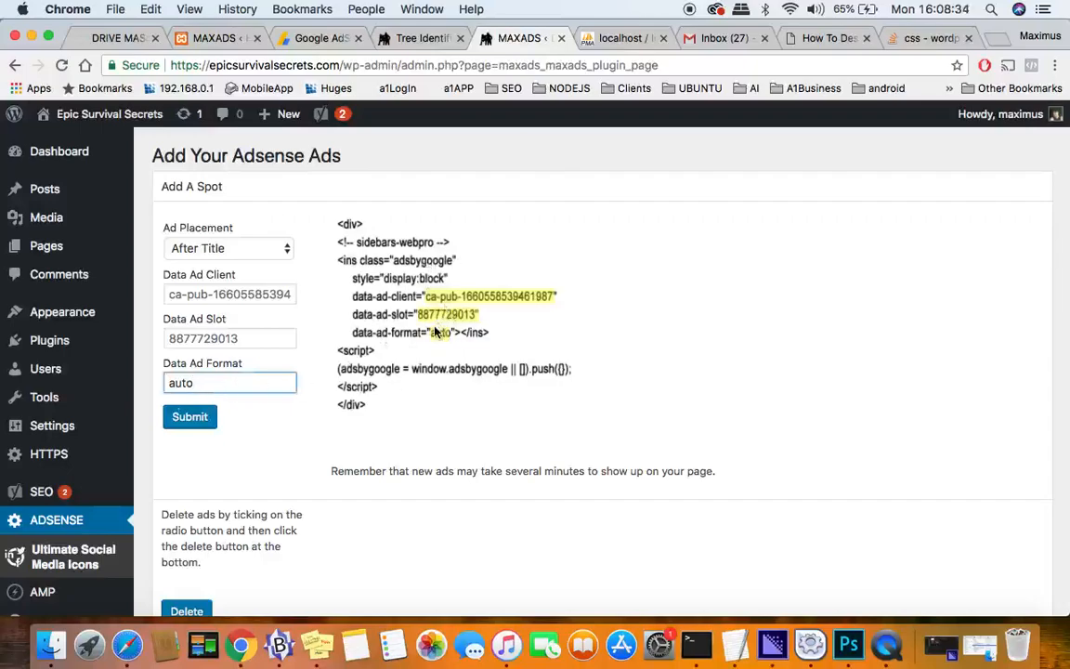
mouse_move(929, 37)
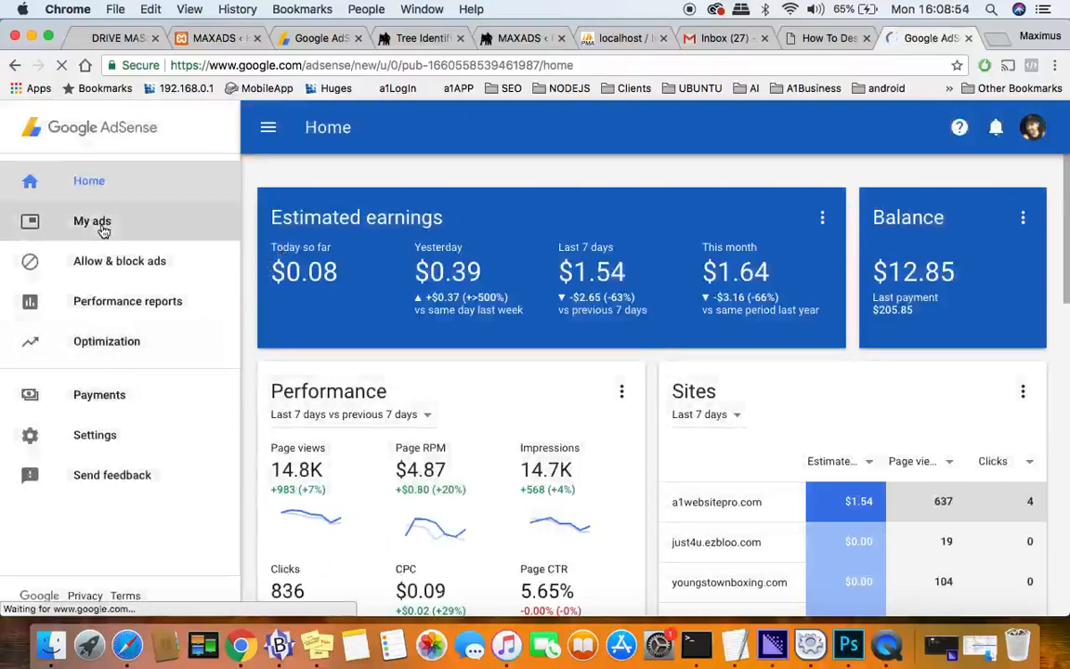
Step: Navigate to My ads > Content > Ad units in Google AdSense
click(93, 221)
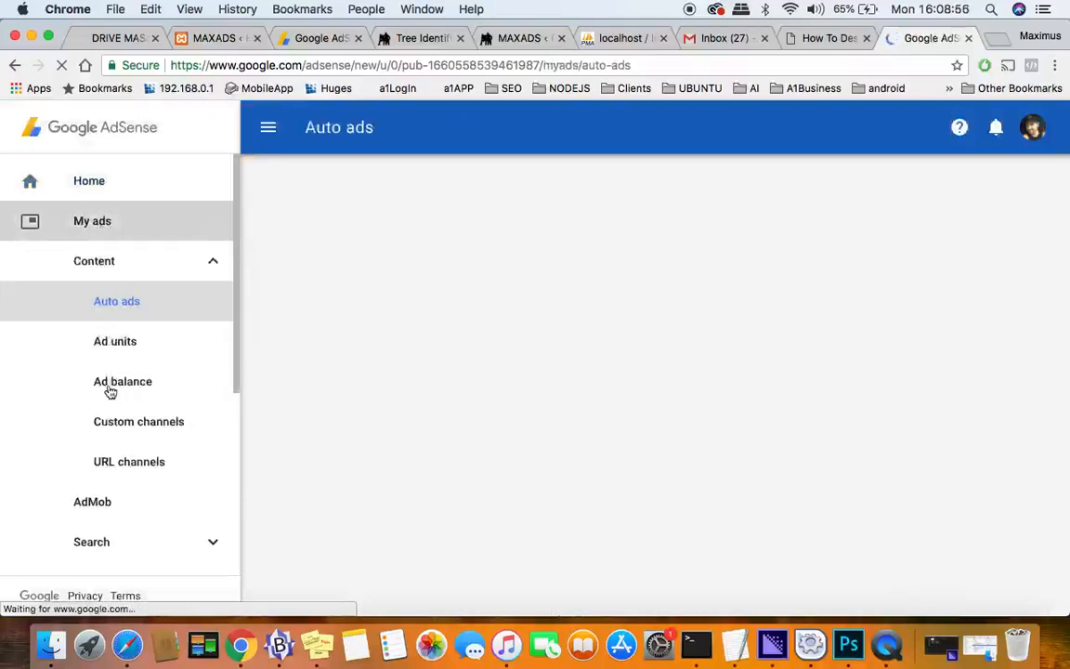
click(115, 342)
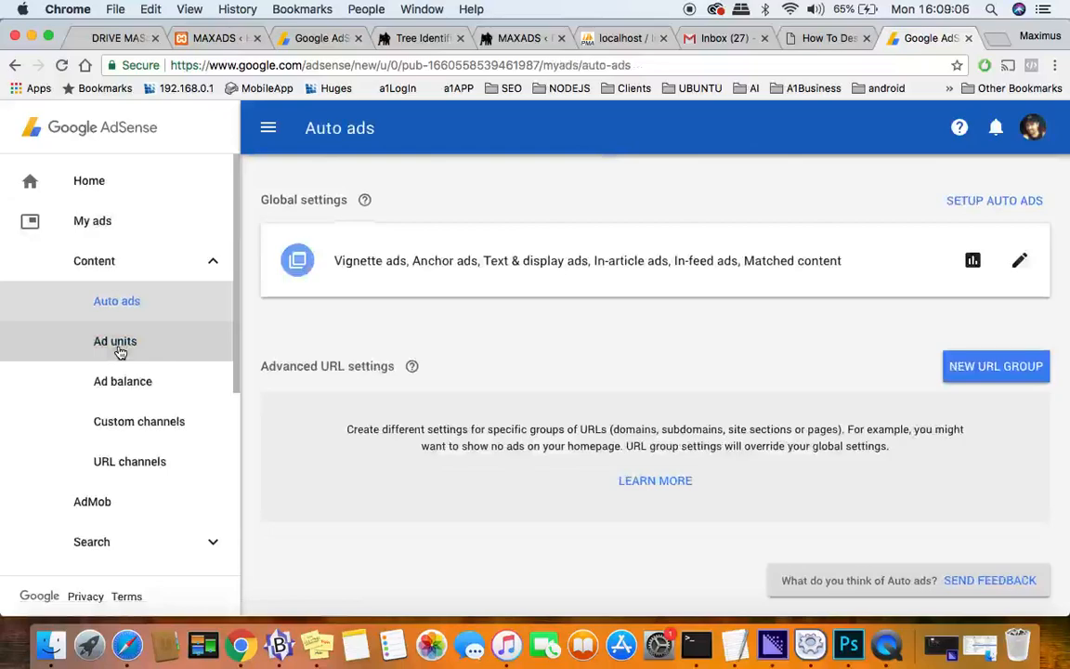
click(115, 342)
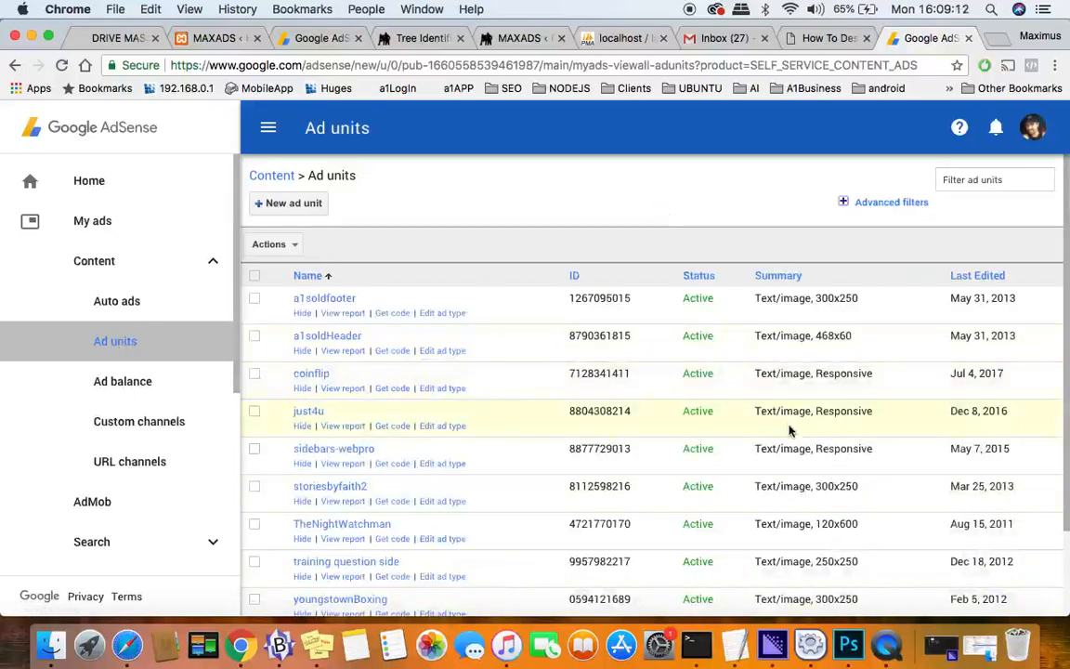
Step: Get the sidebars-webpro ad unit code, select its client value and return to the WordPress tab
click(255, 372)
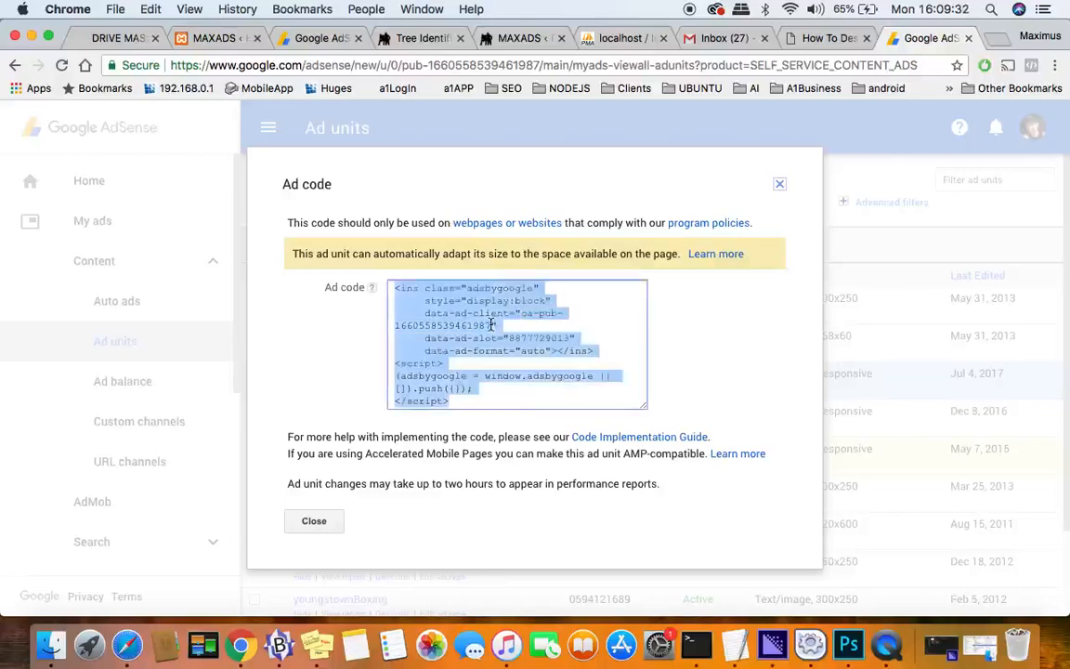
click(511, 338)
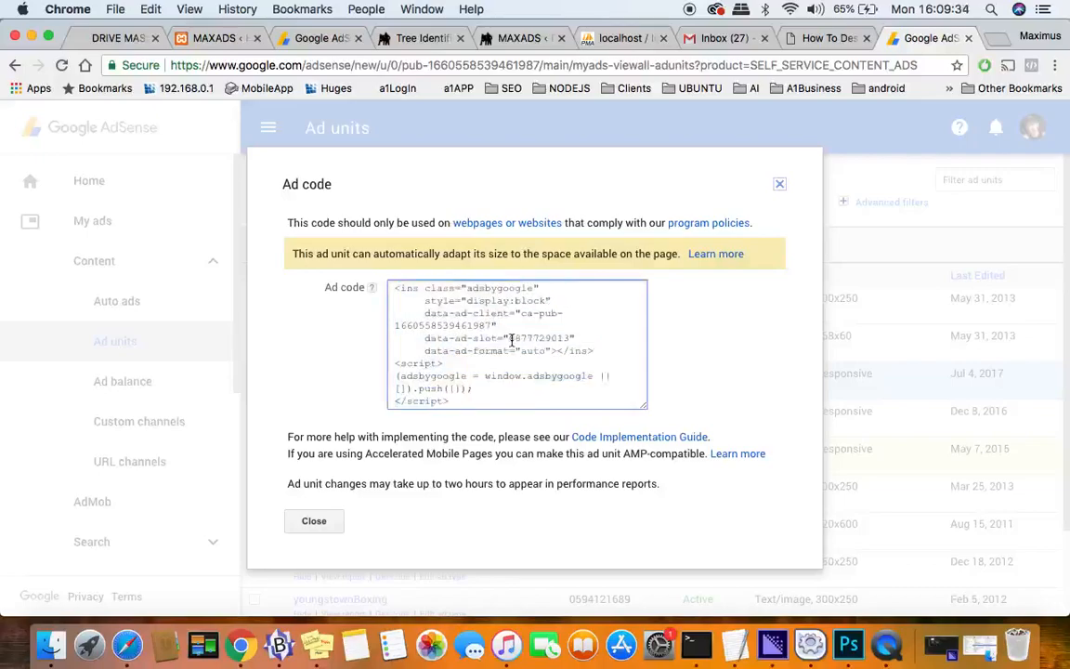
double_click(540, 338)
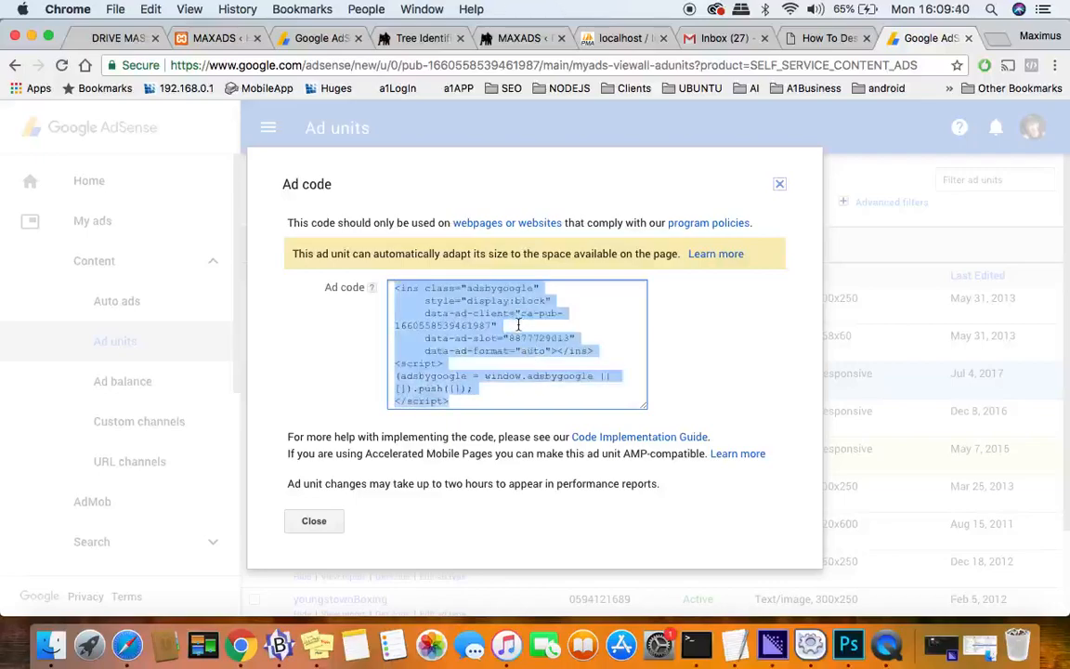
click(214, 37)
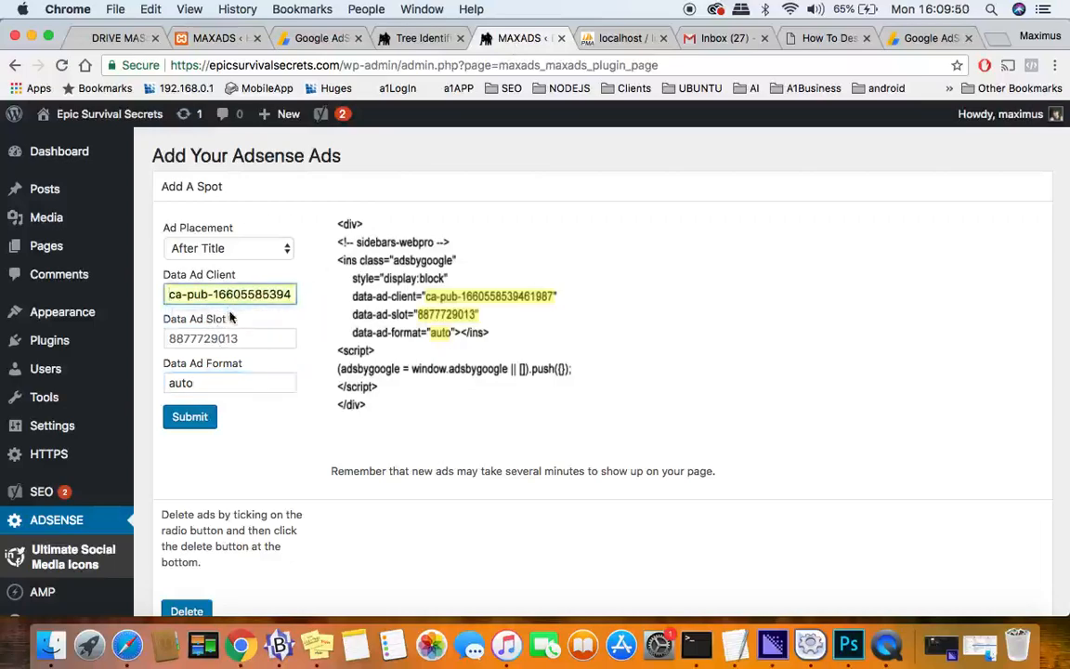
click(230, 338)
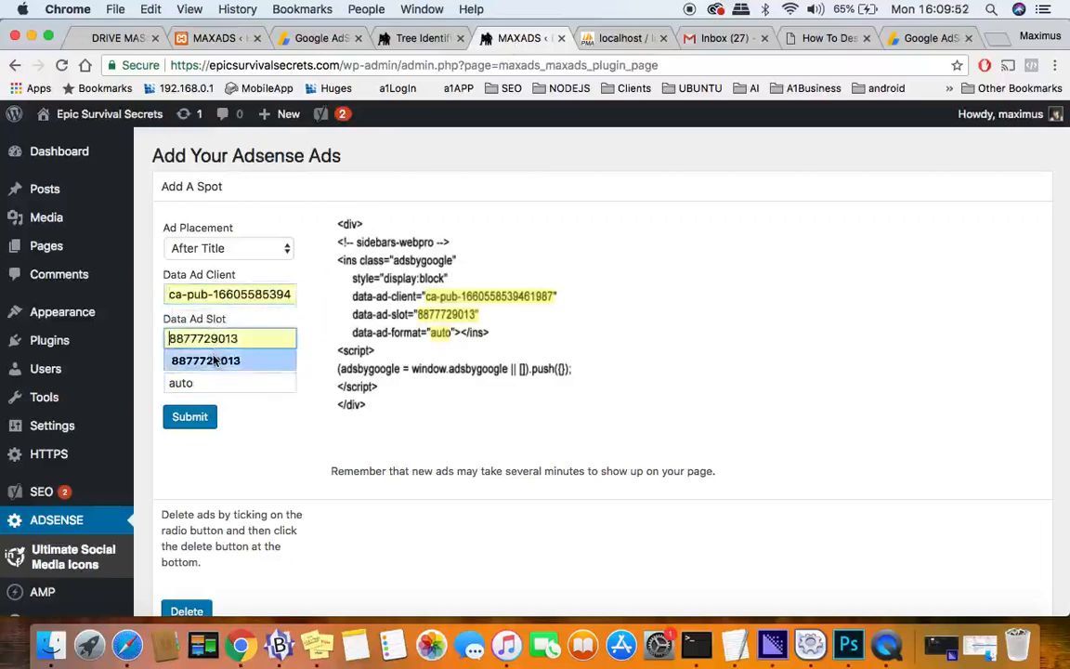
click(204, 360)
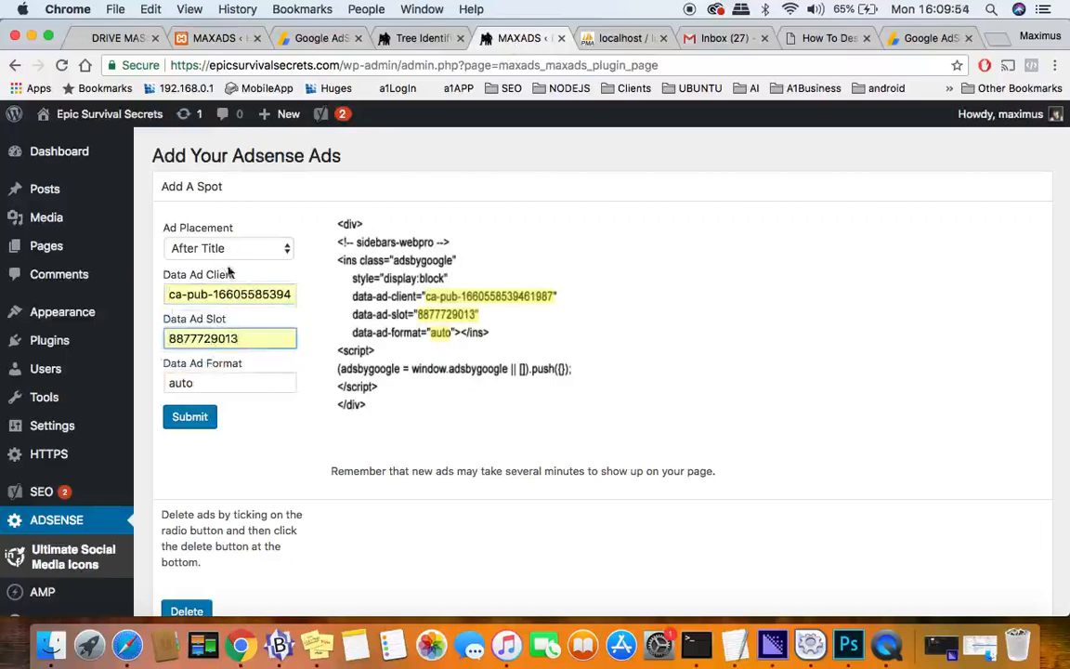
click(190, 416)
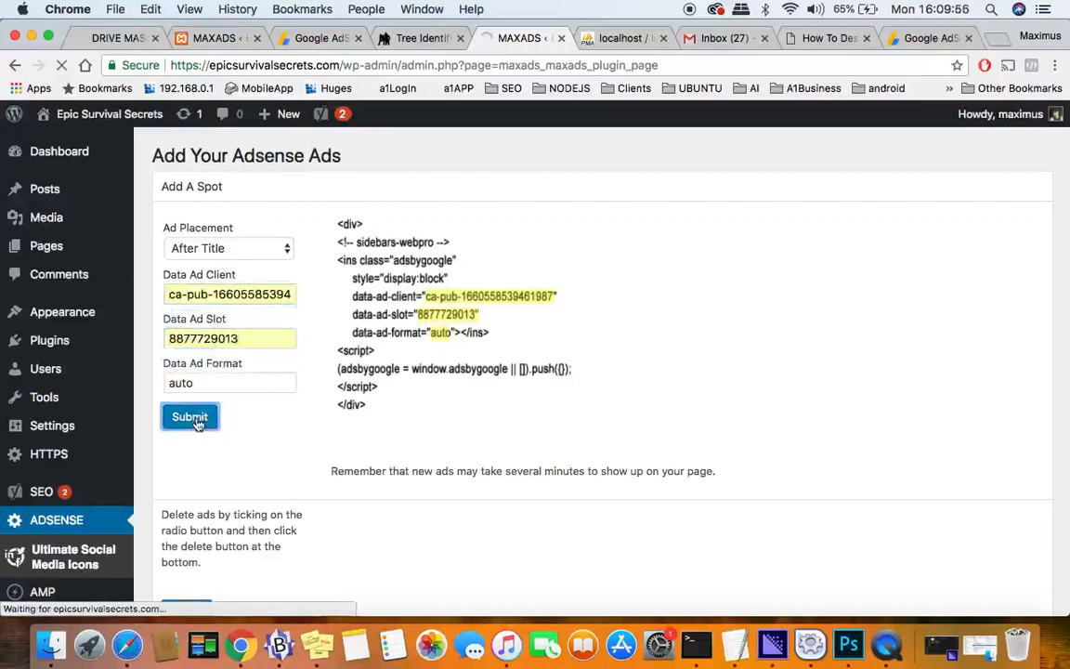
click(190, 416)
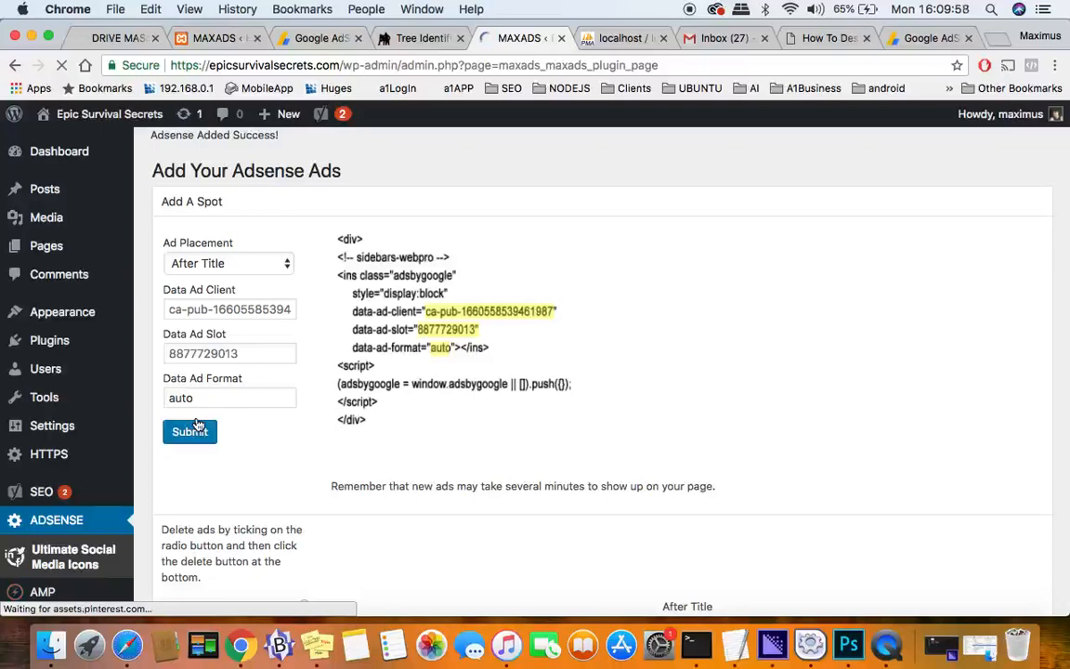
scroll(down, 3)
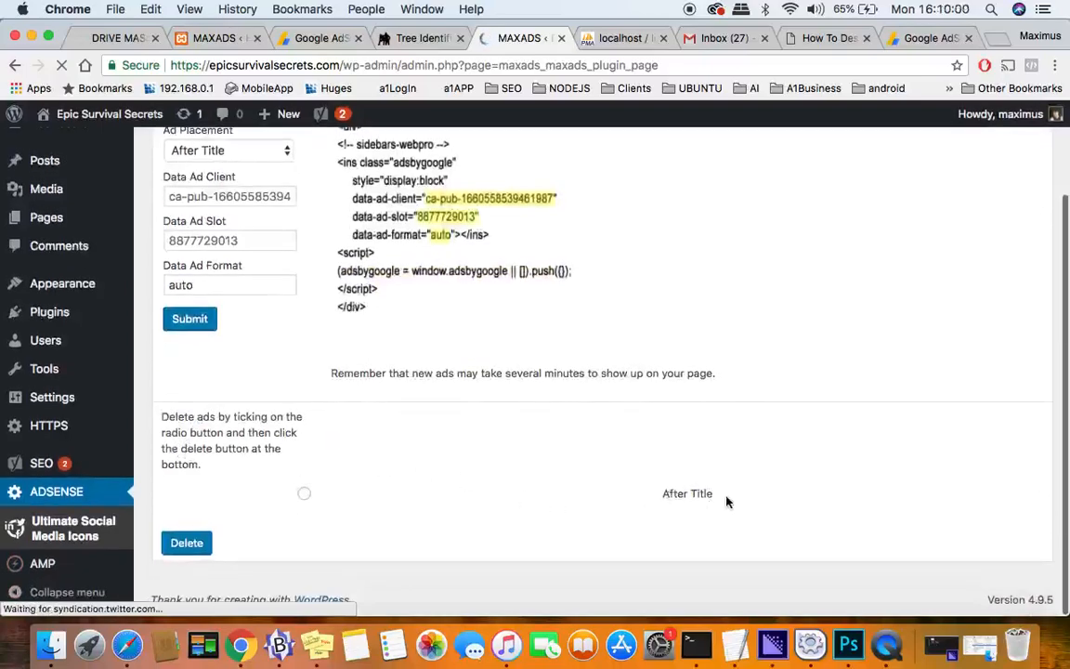
Step: Add a second ad spot placed After 2nd Paragraph and submit it
click(227, 148)
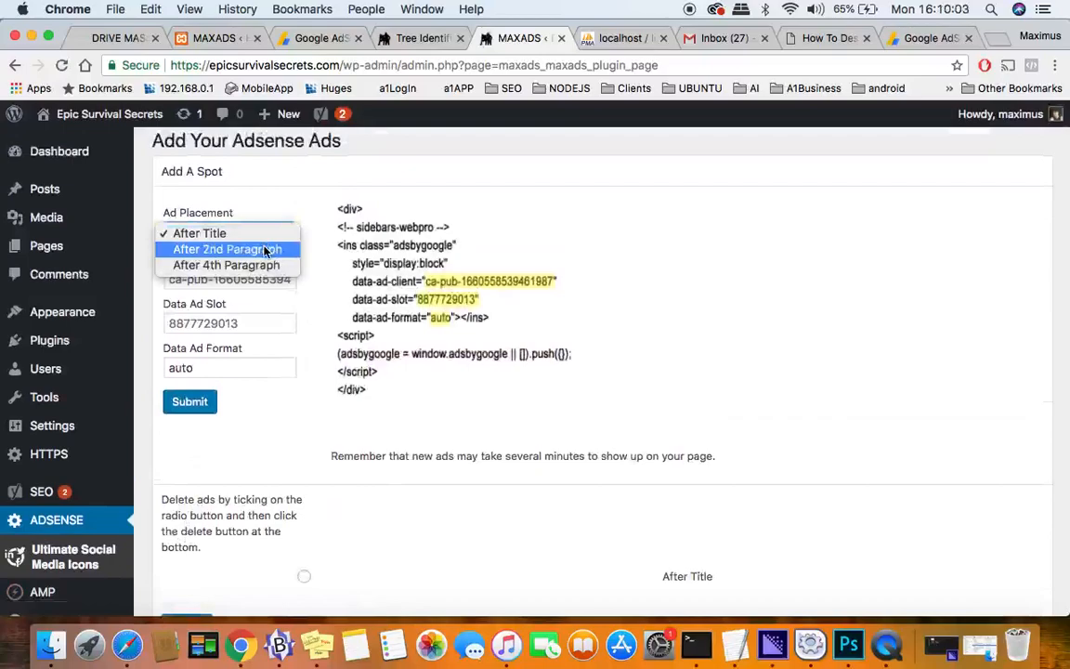
click(226, 249)
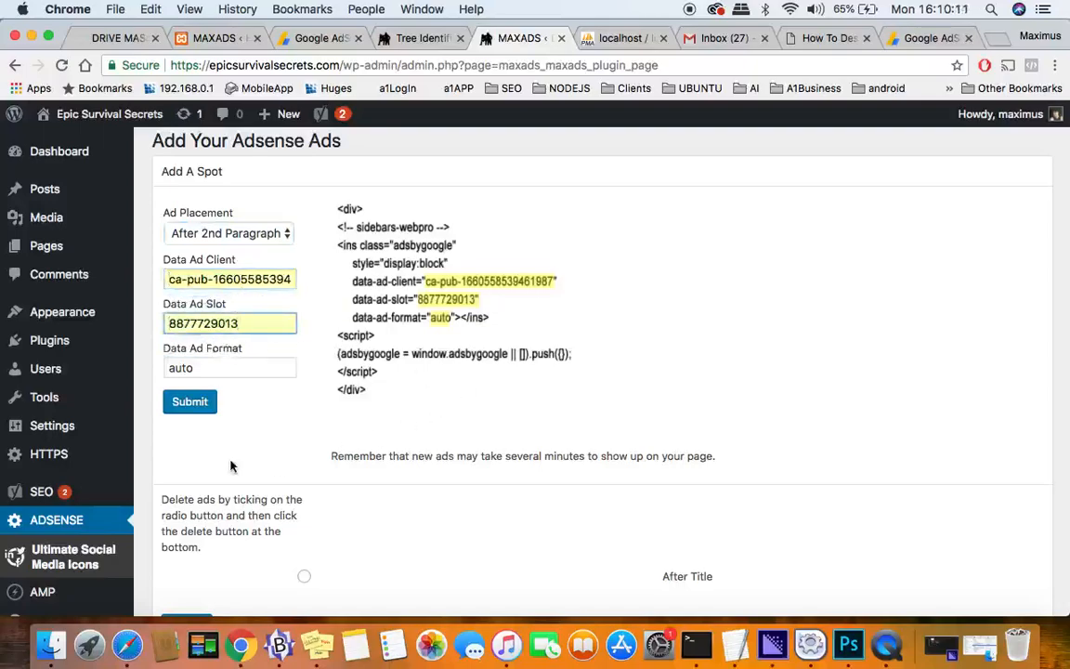
click(189, 402)
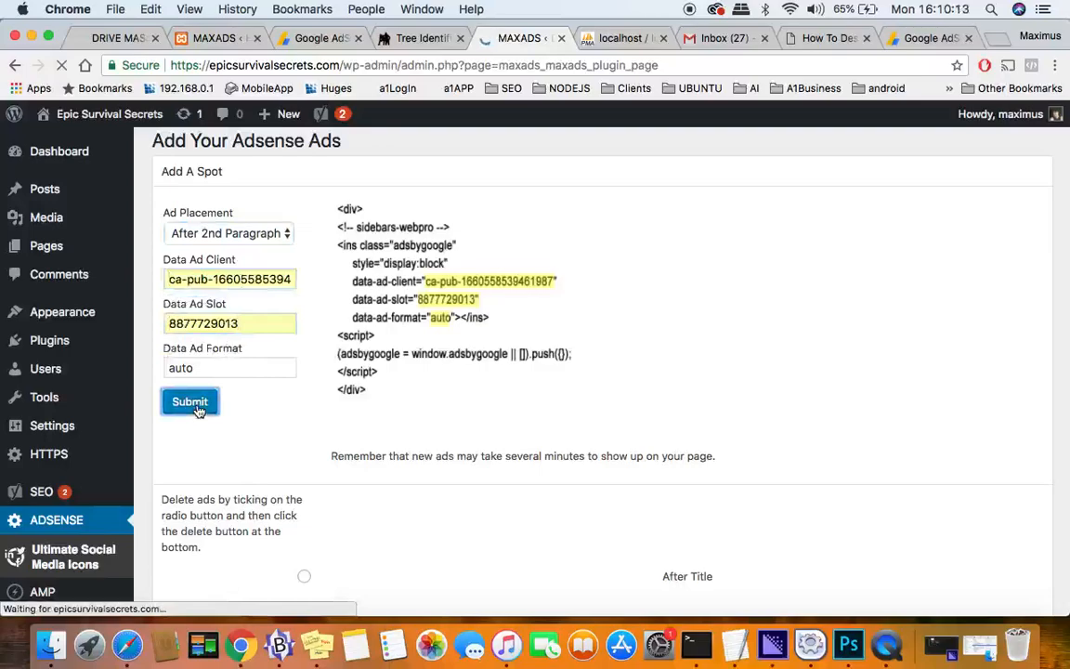
click(190, 401)
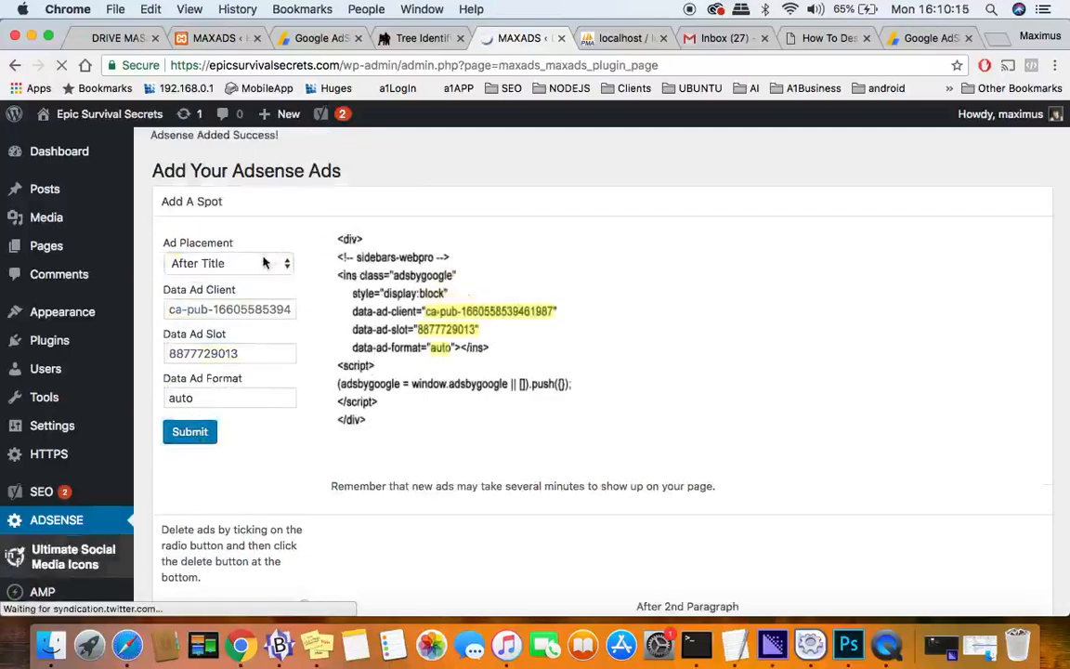
Step: Add a third ad spot After 4th Paragraph, verify the list and switch to the live post
click(227, 263)
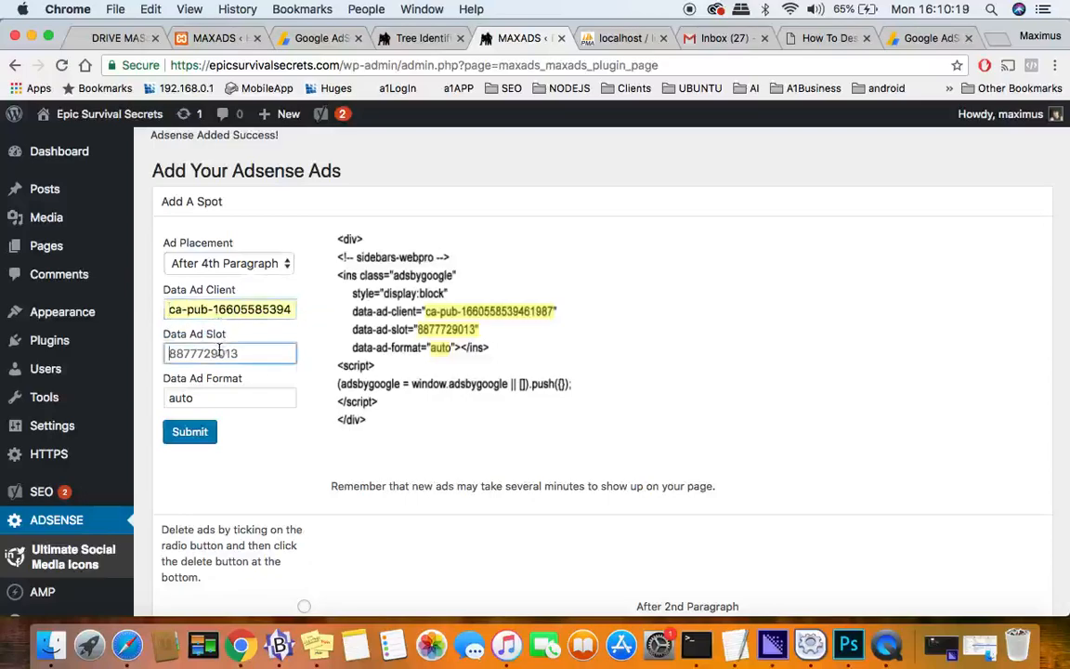
click(190, 432)
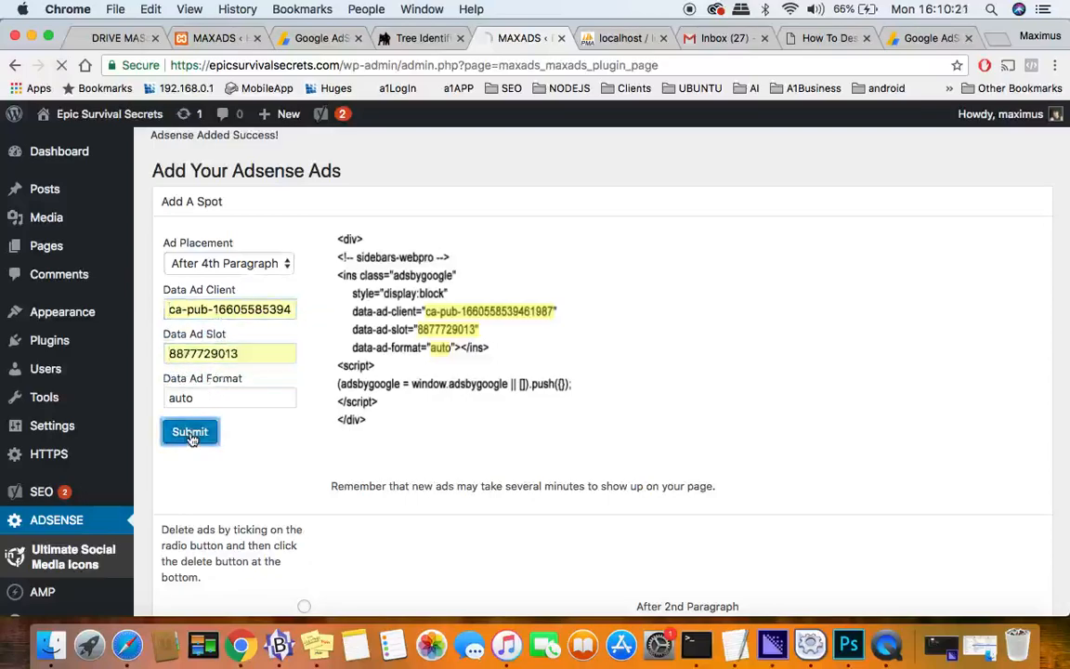
click(190, 431)
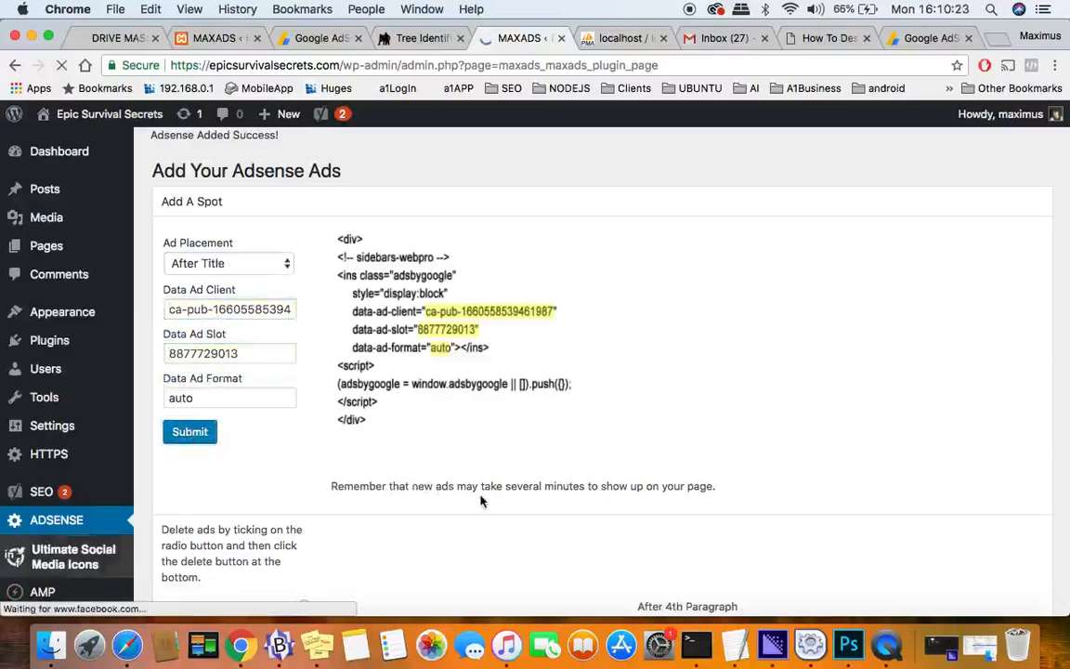
mouse_move(647, 504)
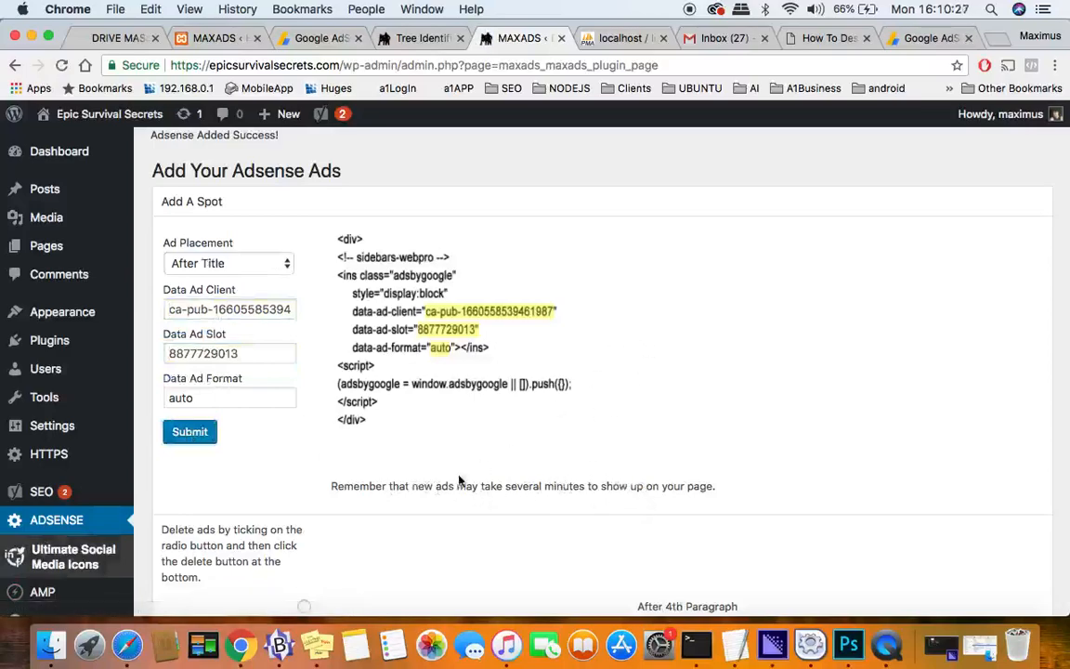
scroll(down, 3)
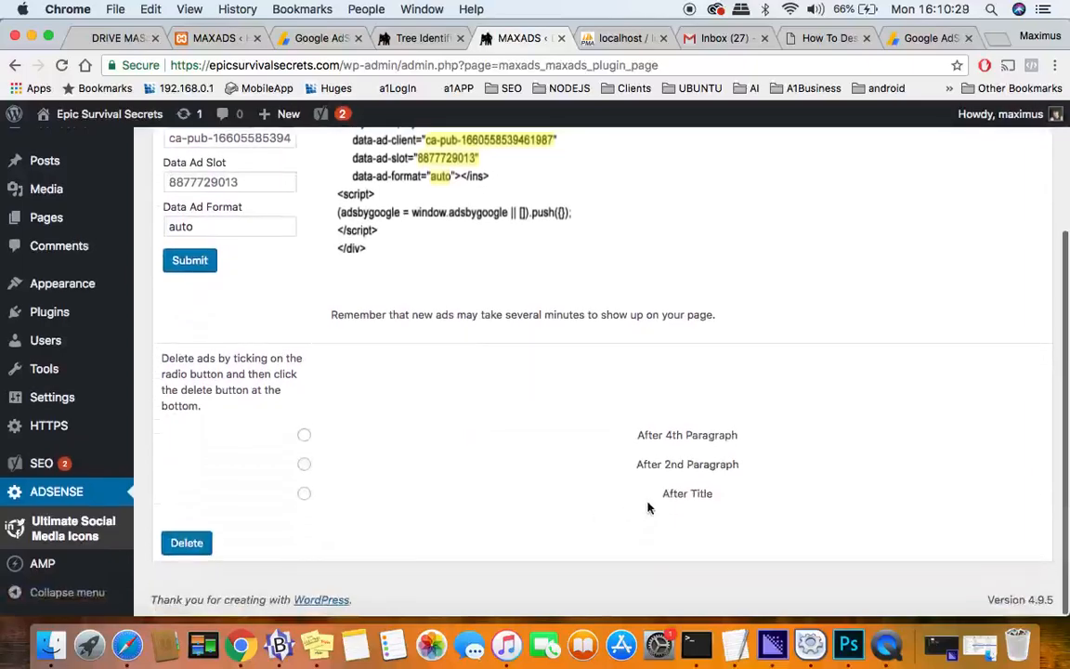
mouse_move(684, 461)
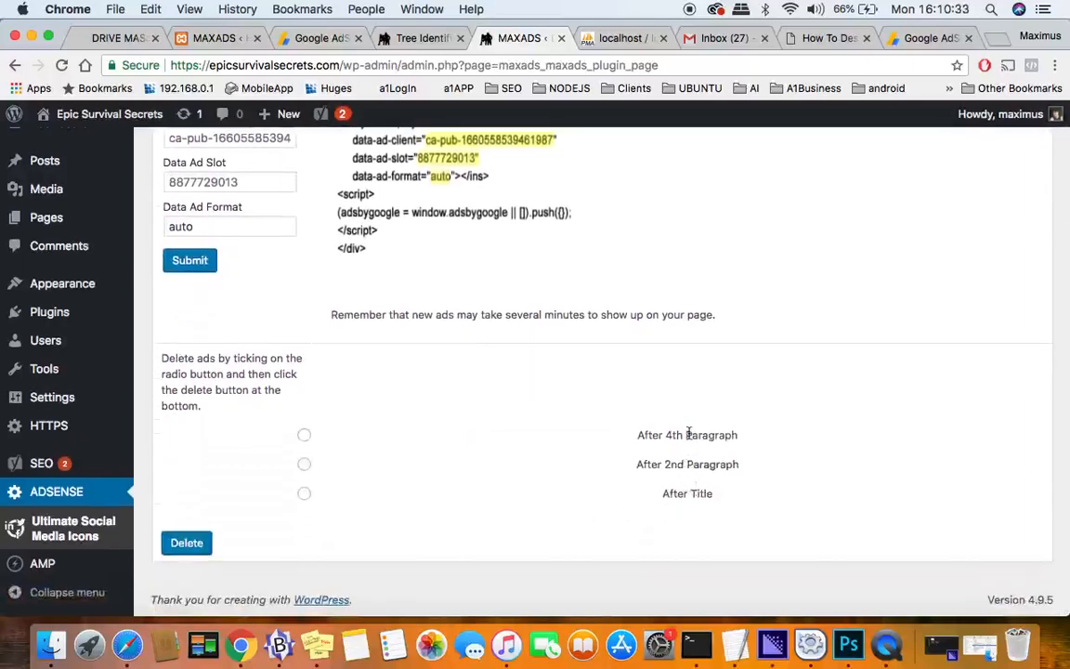
mouse_move(588, 420)
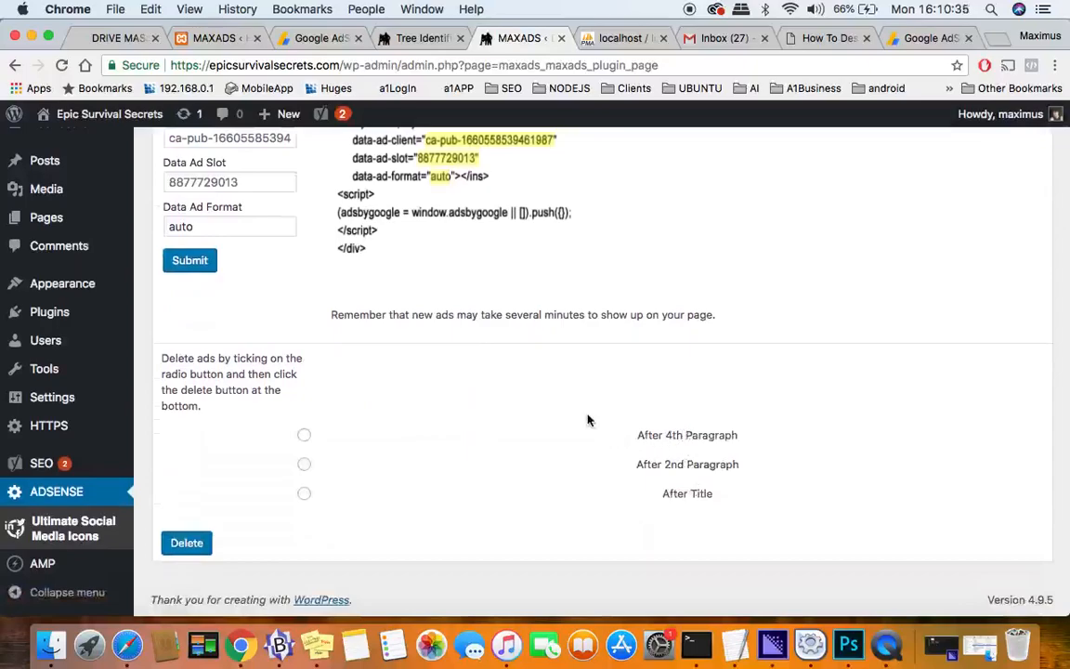
click(418, 37)
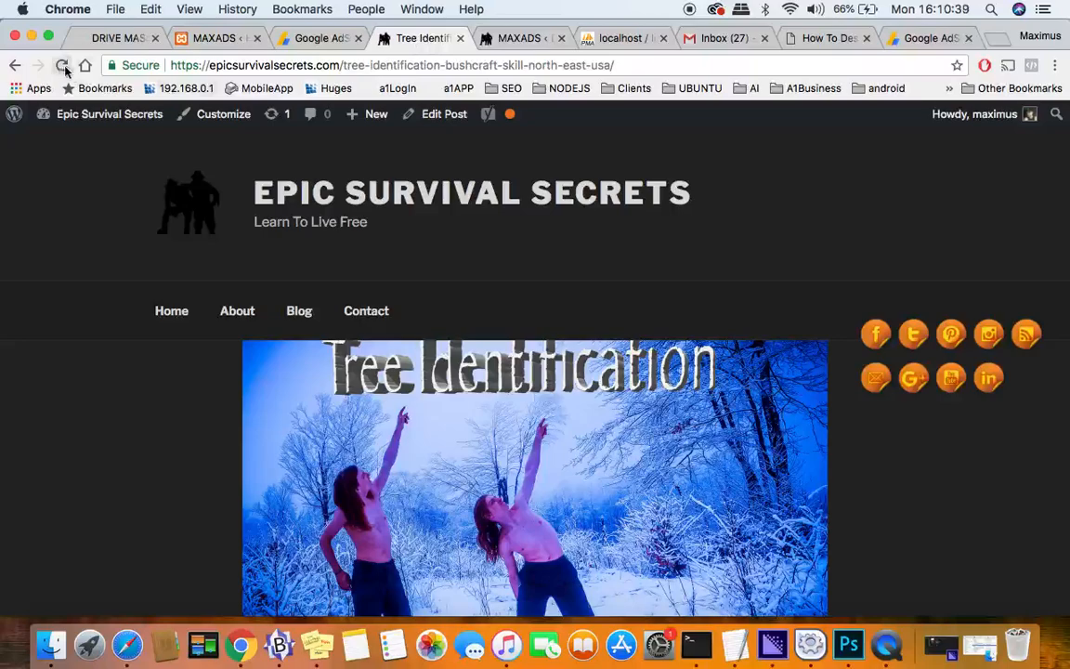
Step: Reload the live Tree Identification post and scroll through it to check the new ads
click(63, 65)
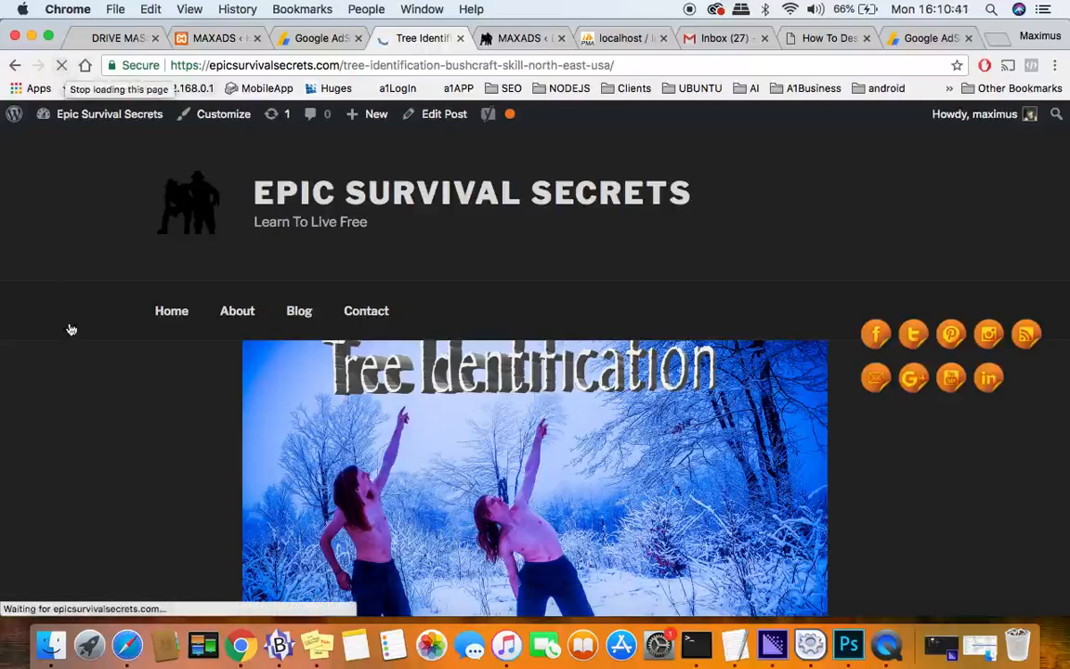
scroll(down, 3)
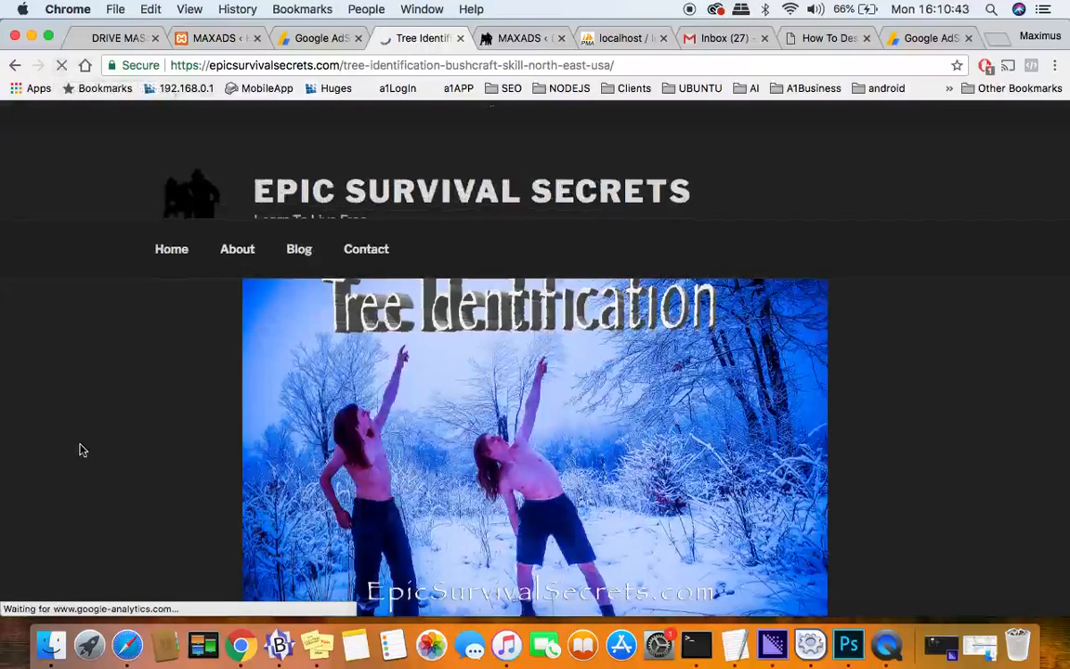
scroll(down, 3)
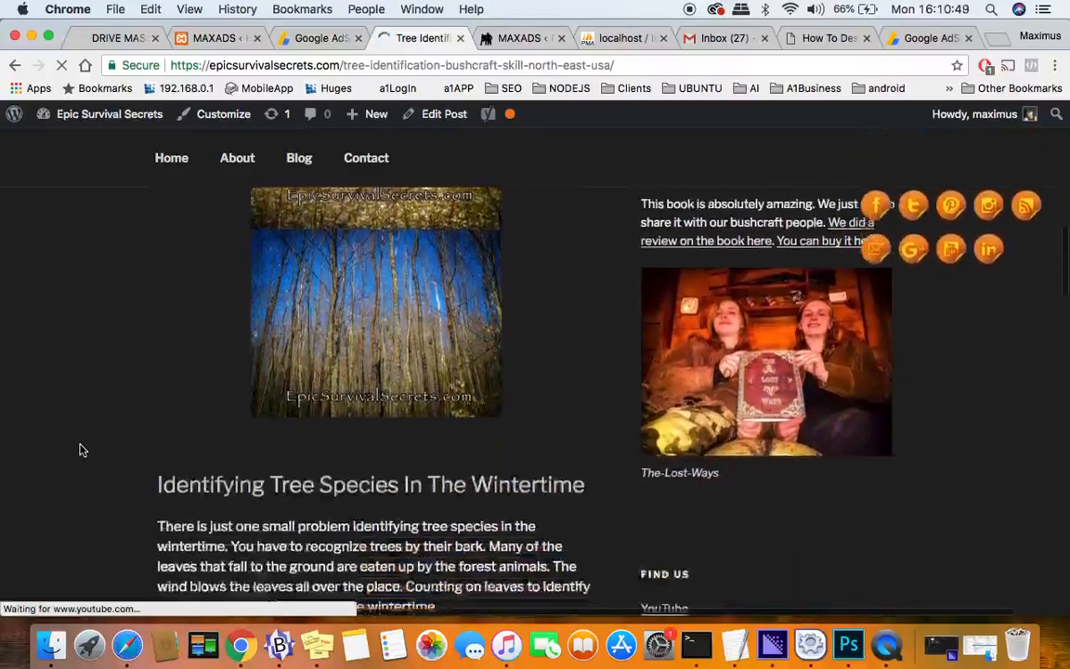
scroll(down, 3)
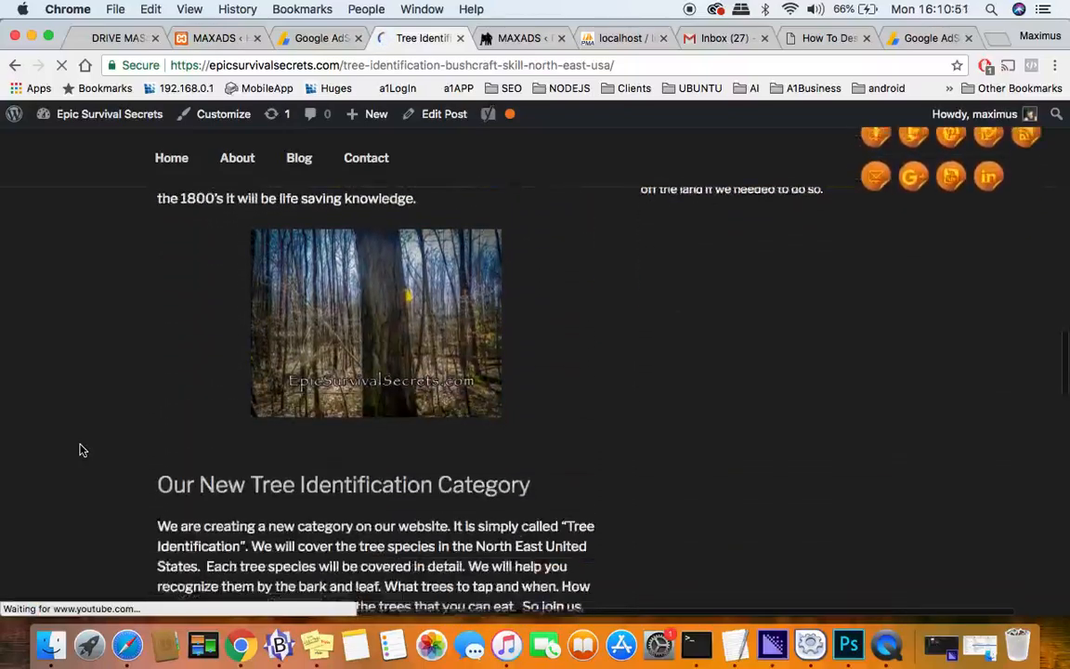
scroll(down, 3)
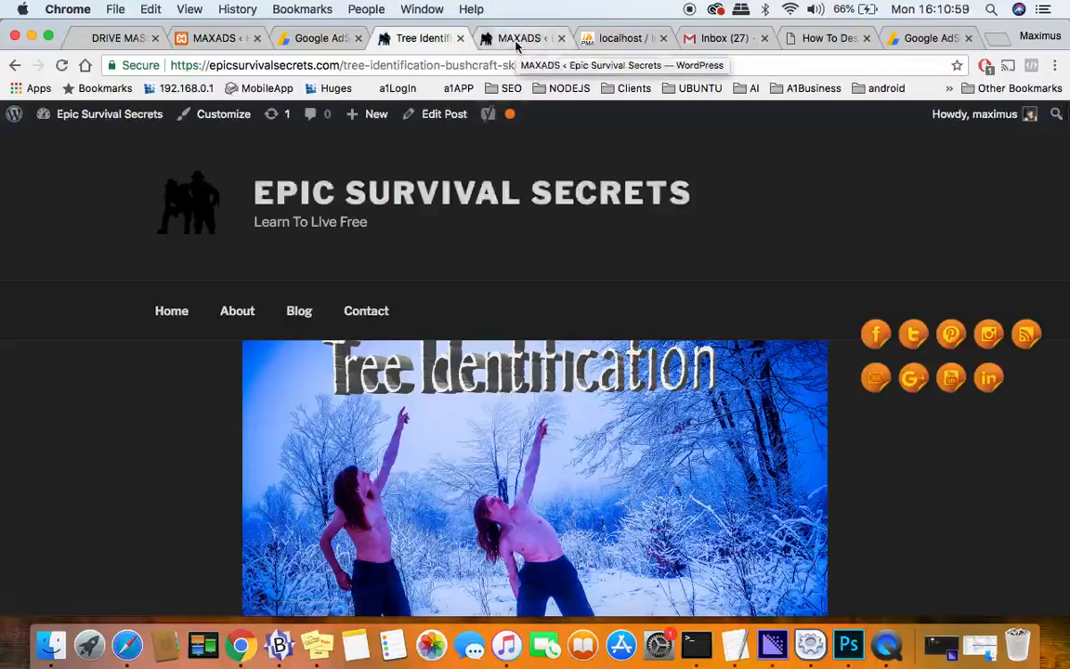
scroll(down, 3)
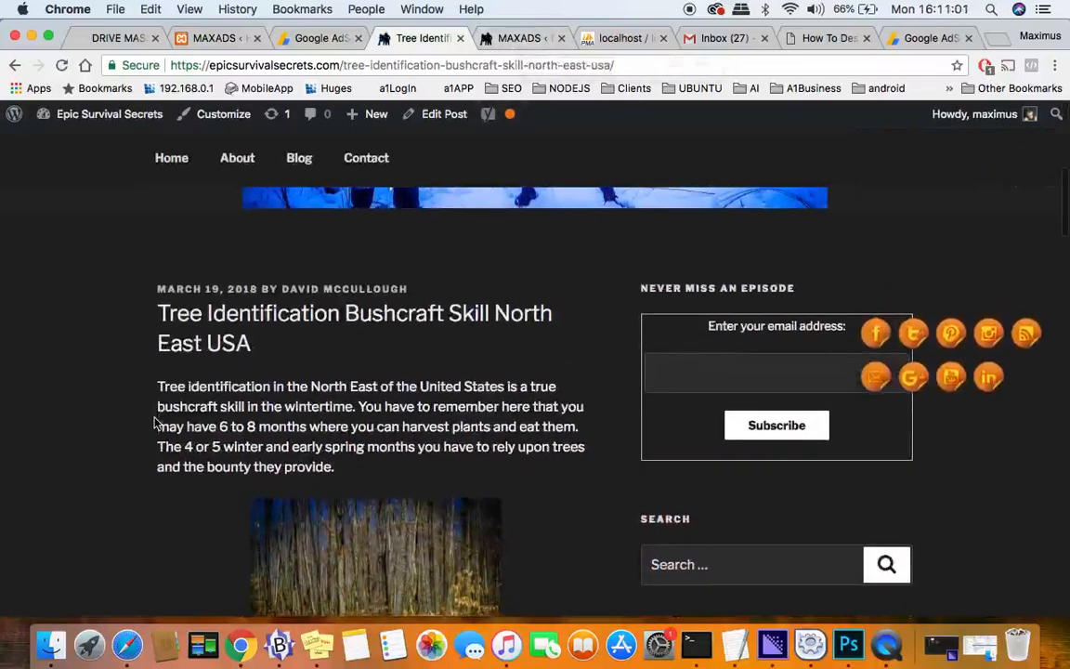
scroll(down, 3)
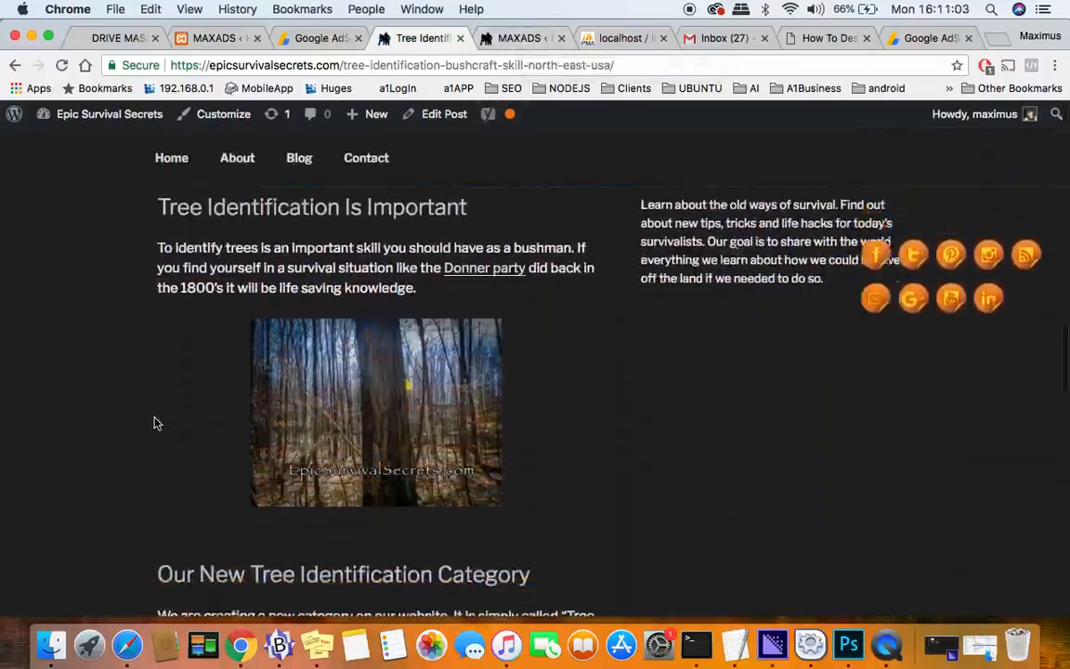
scroll(down, 3)
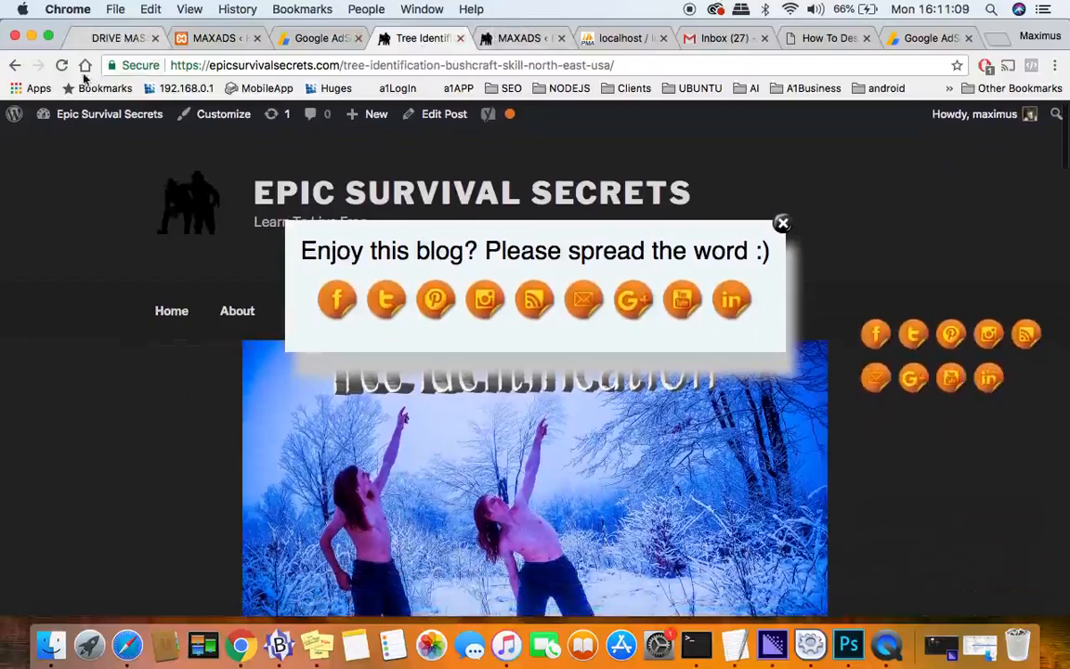
Step: Dismiss the spread-the-word popup and copy the post's URL from the address bar
right_click(269, 65)
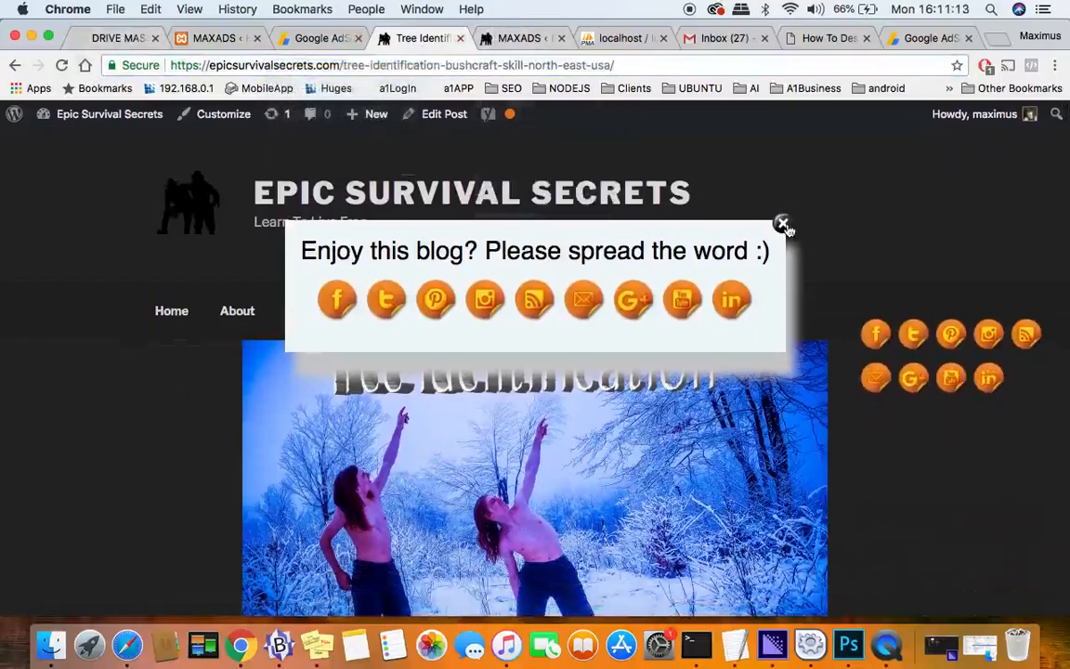
click(785, 224)
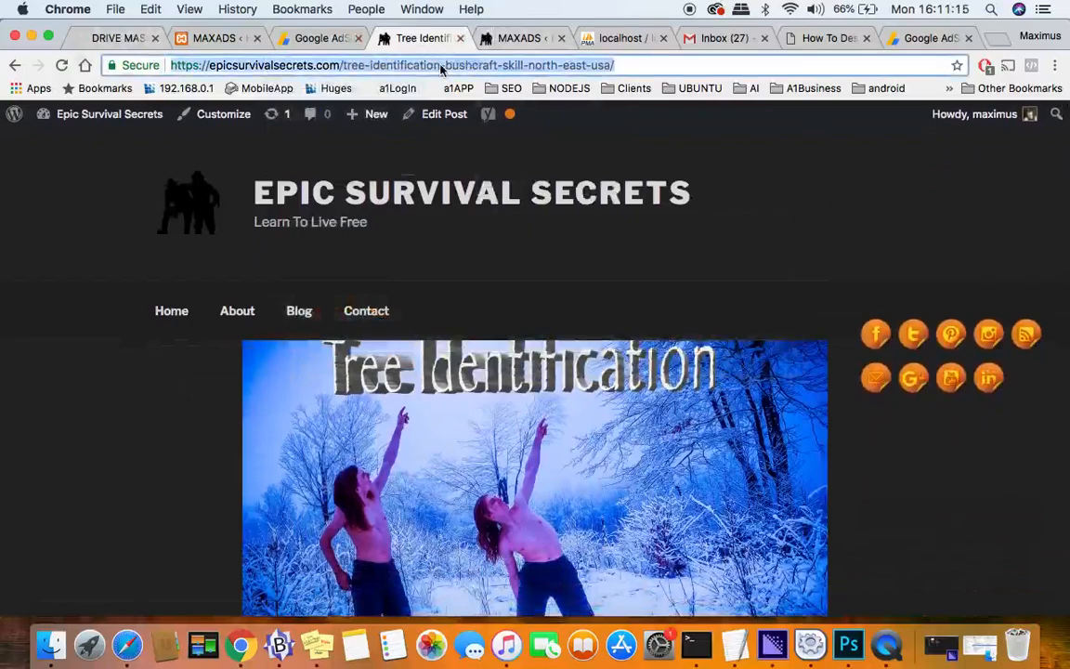
right_click(419, 65)
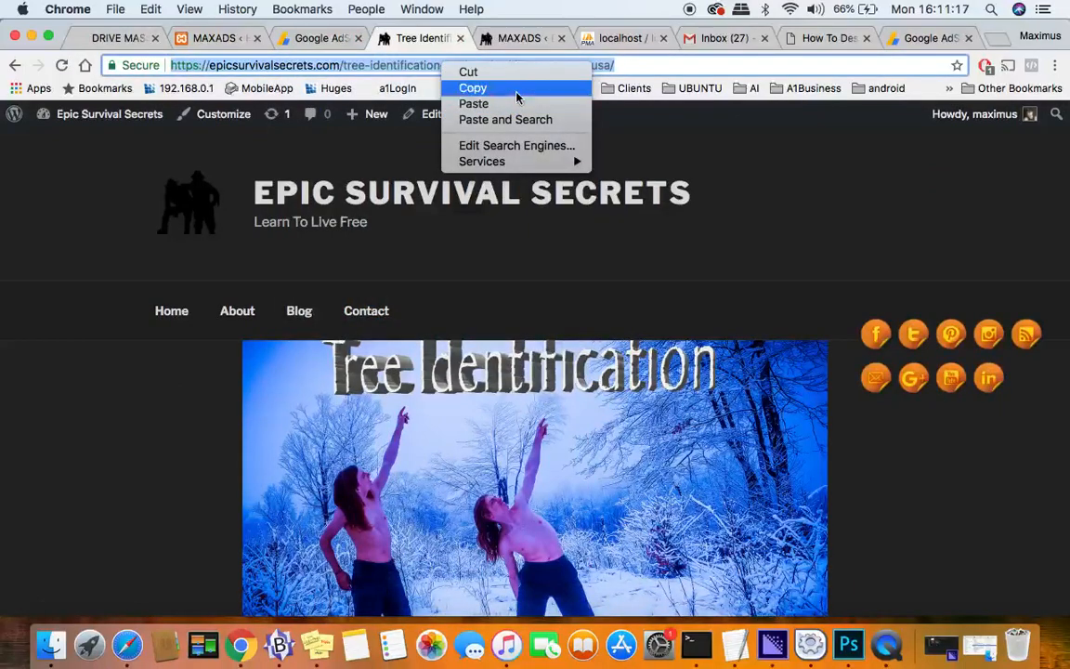